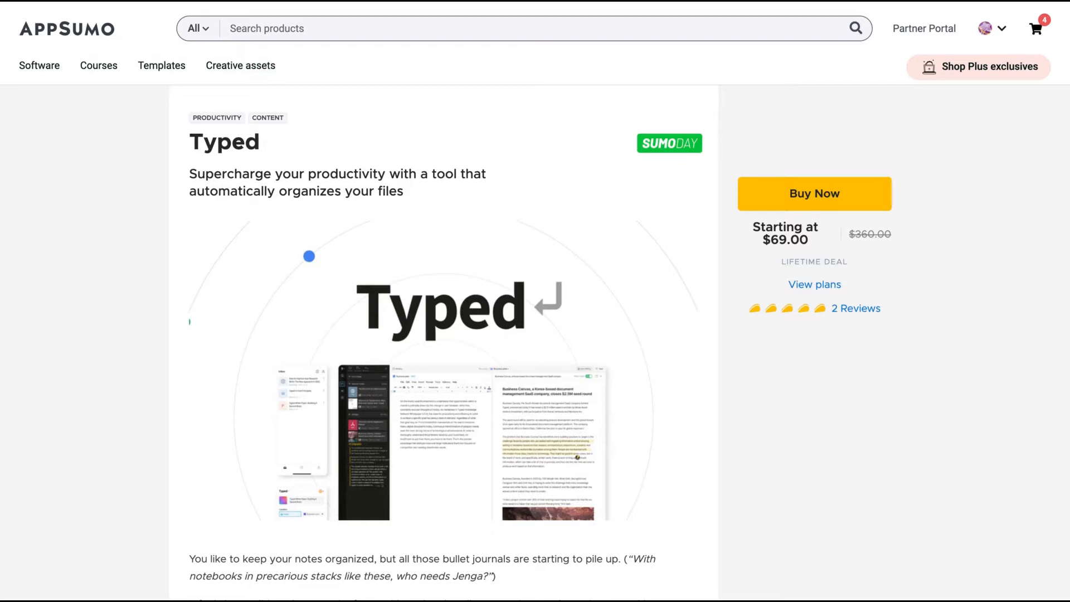
Scroll the Typed deal page past the features to the three License Tier pricing cards
scroll("down", 3)
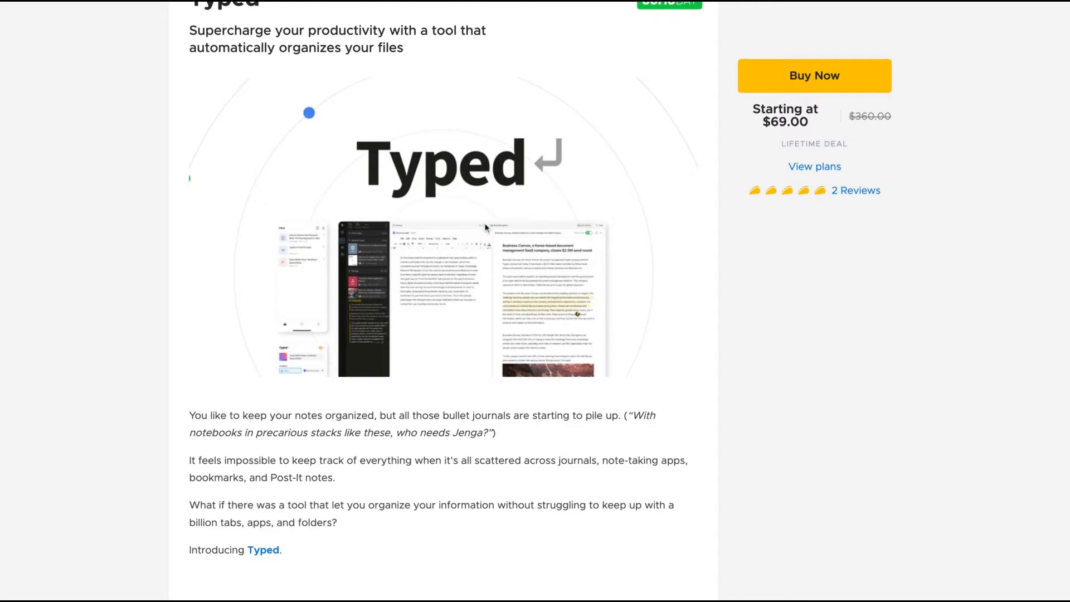
scroll("down", 3)
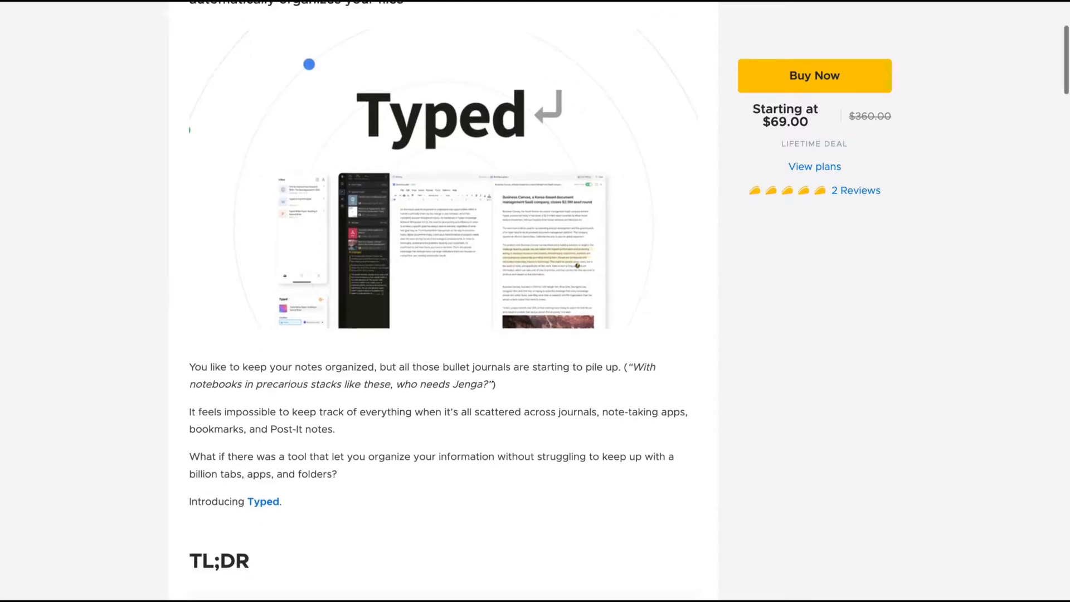
scroll("down", 3)
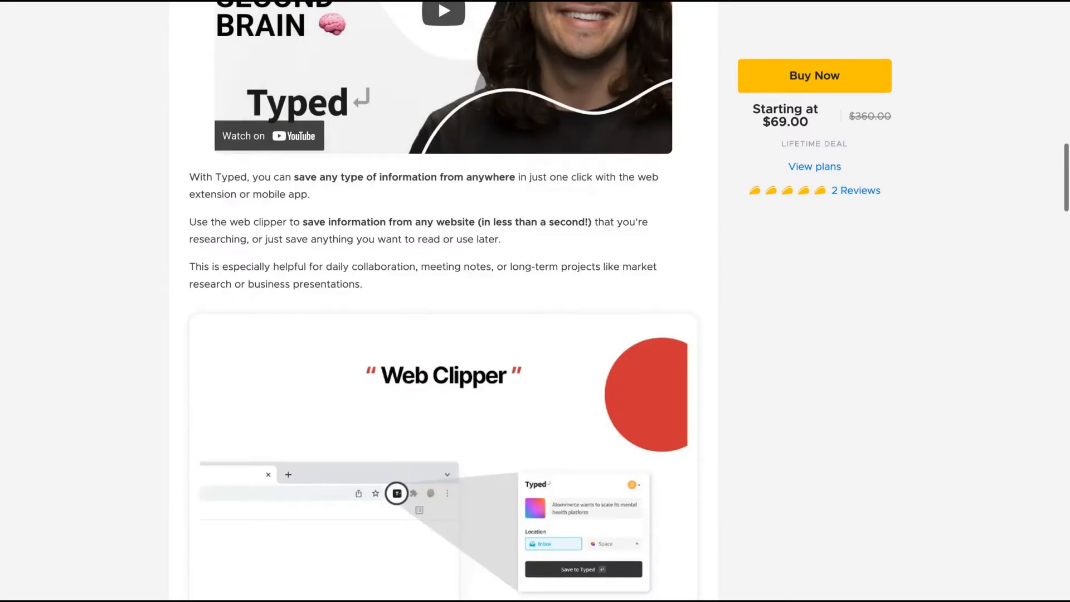
scroll("down", 3)
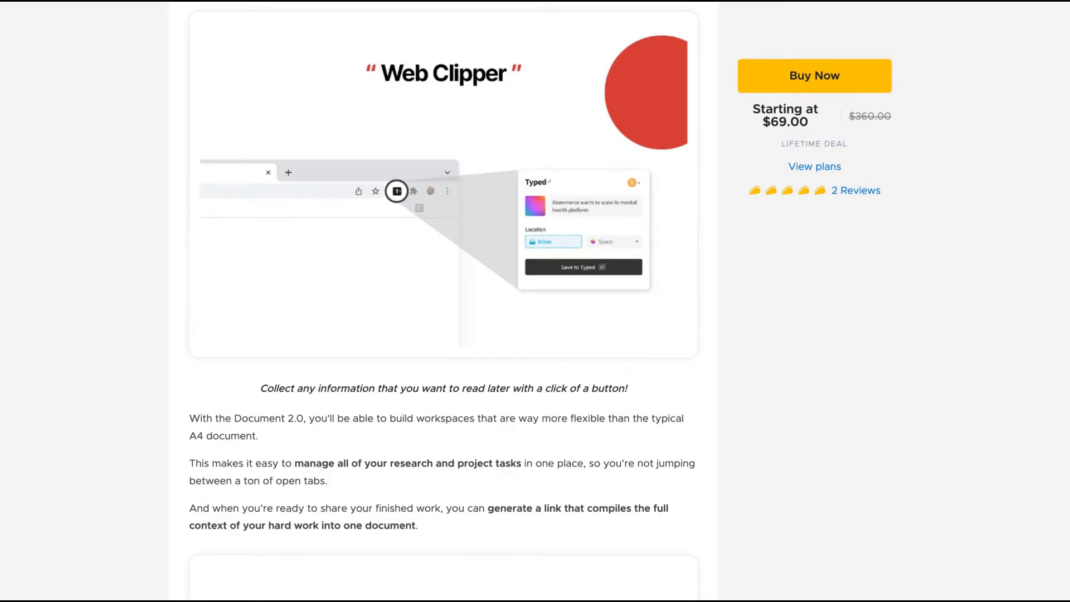
mouse_move(626, 139)
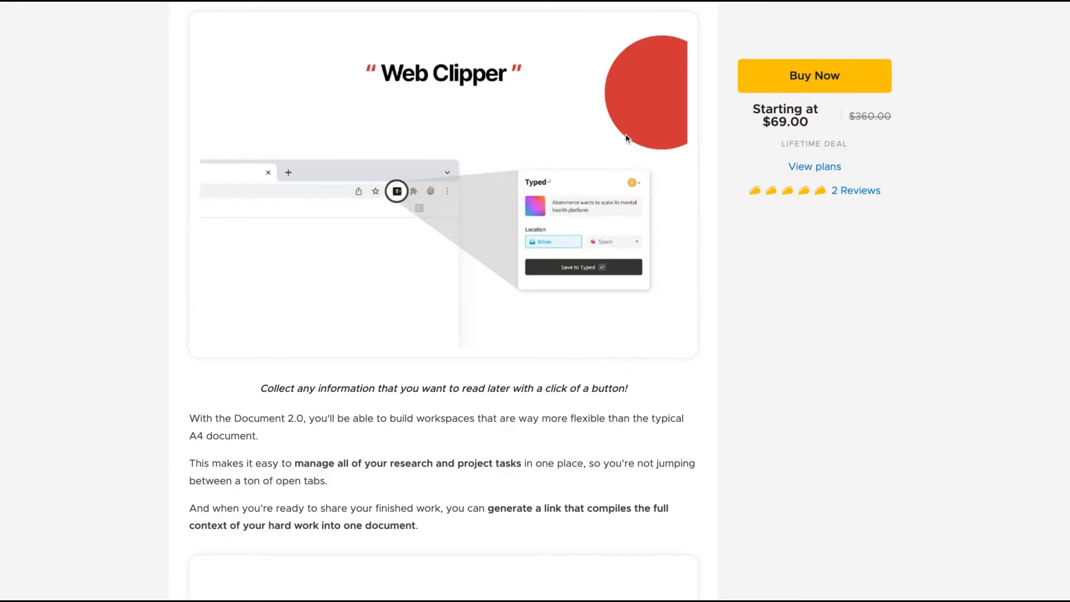
mouse_move(772, 356)
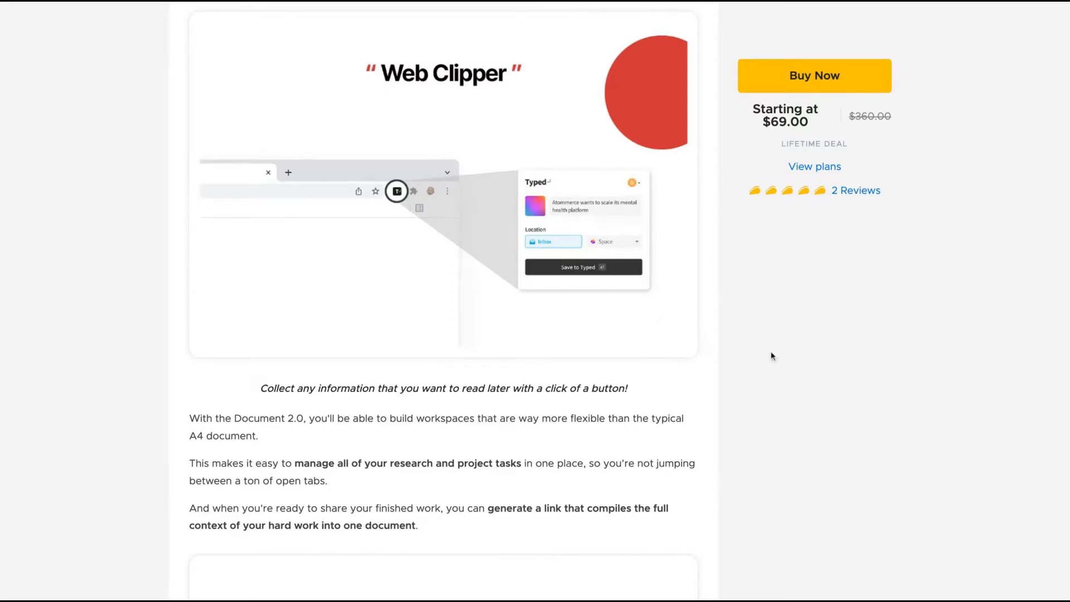
scroll("down", 3)
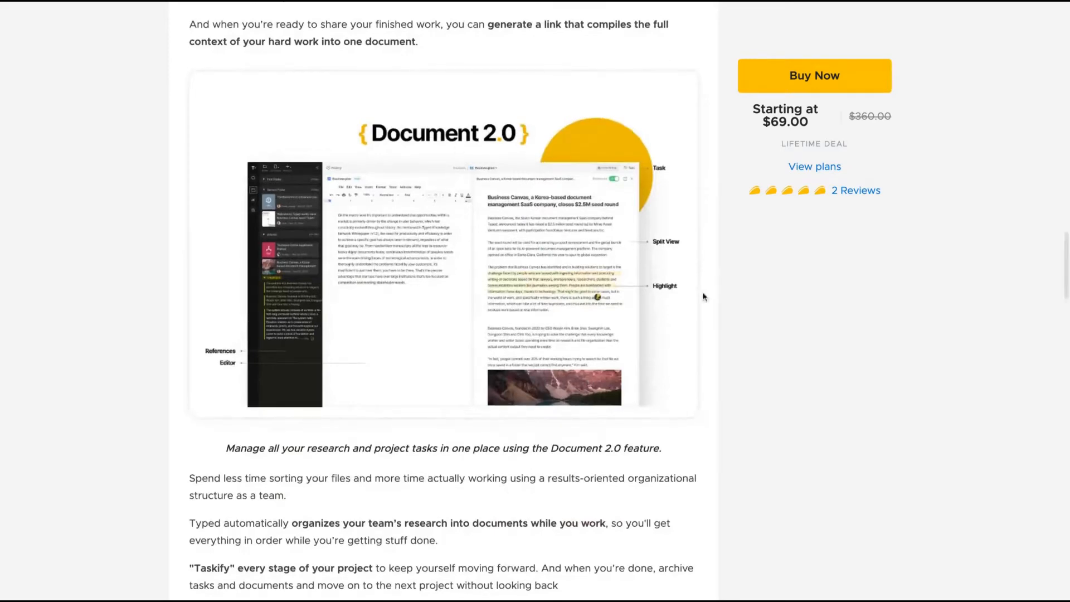
scroll("down", 3)
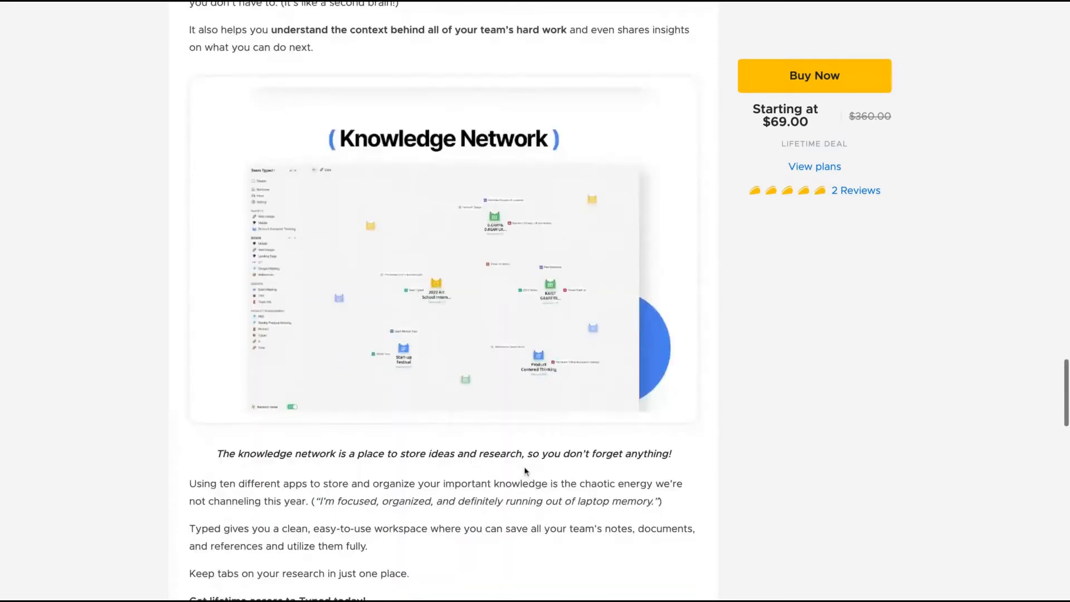
scroll("down", 3)
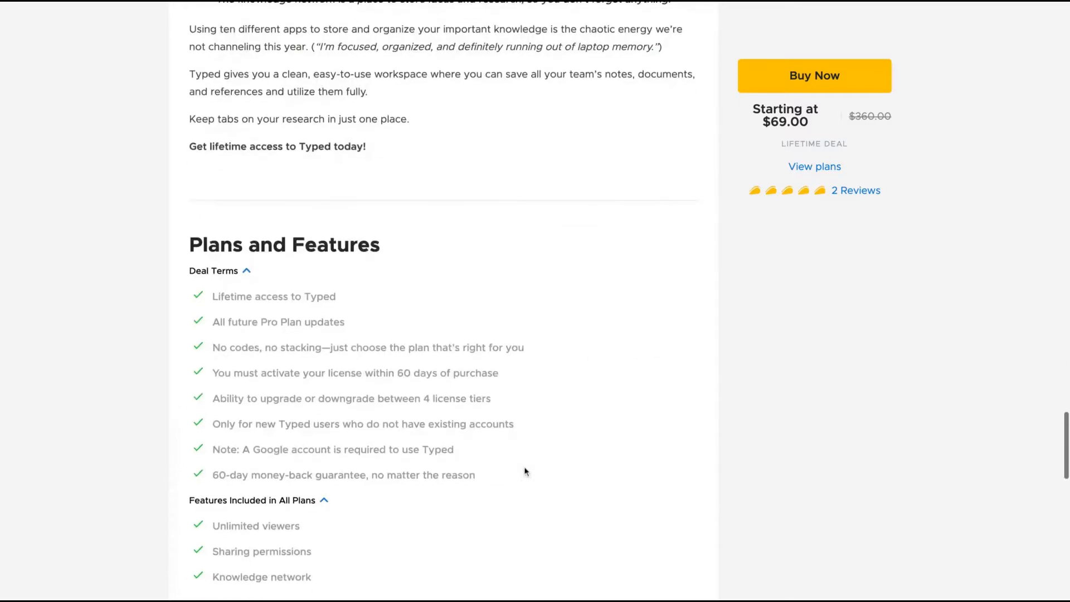
scroll("down", 3)
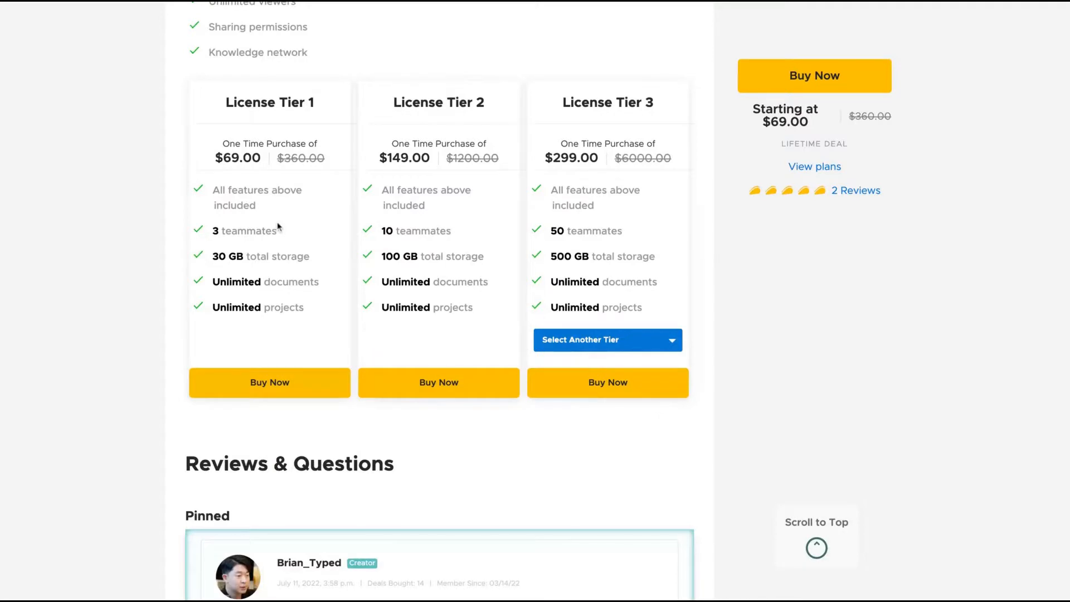
Switch the third pricing card to License Tier 4: $499, 150 teammates, 1.5 TB storage
left_click(607, 340)
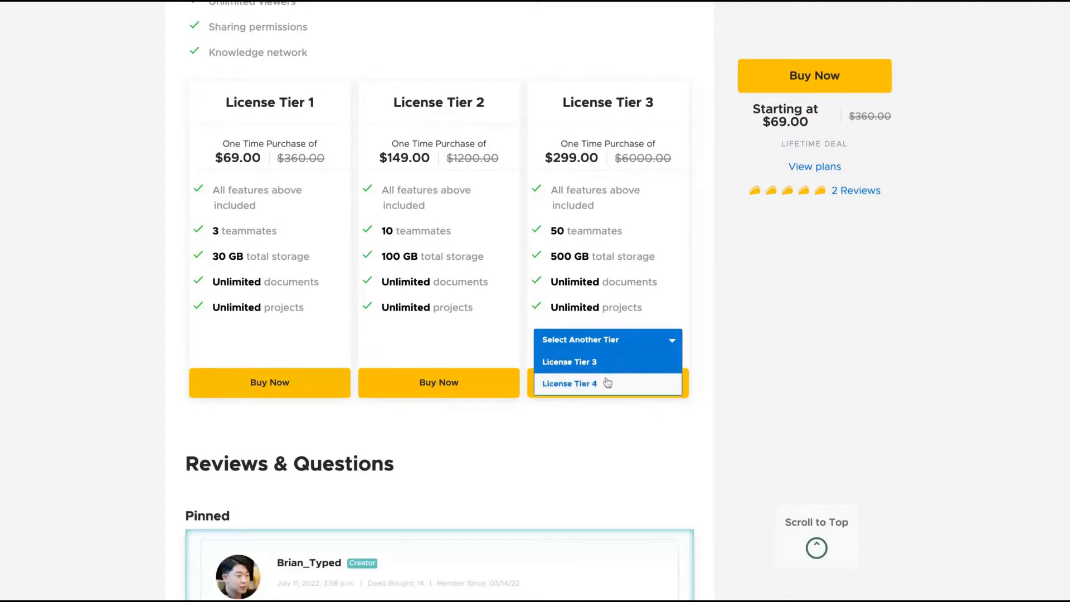
left_click(568, 383)
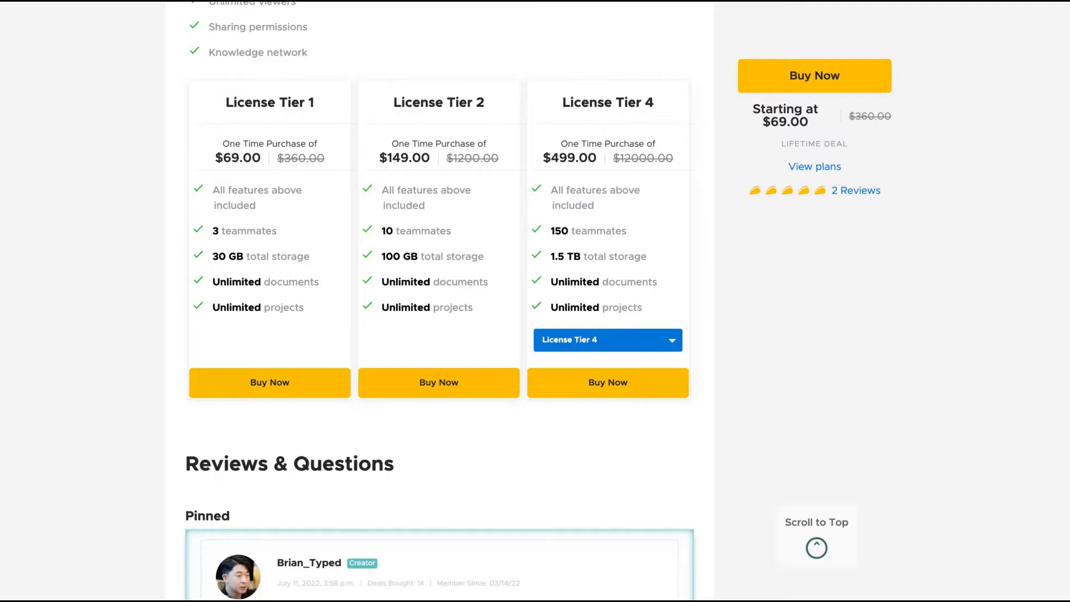
mouse_move(603, 279)
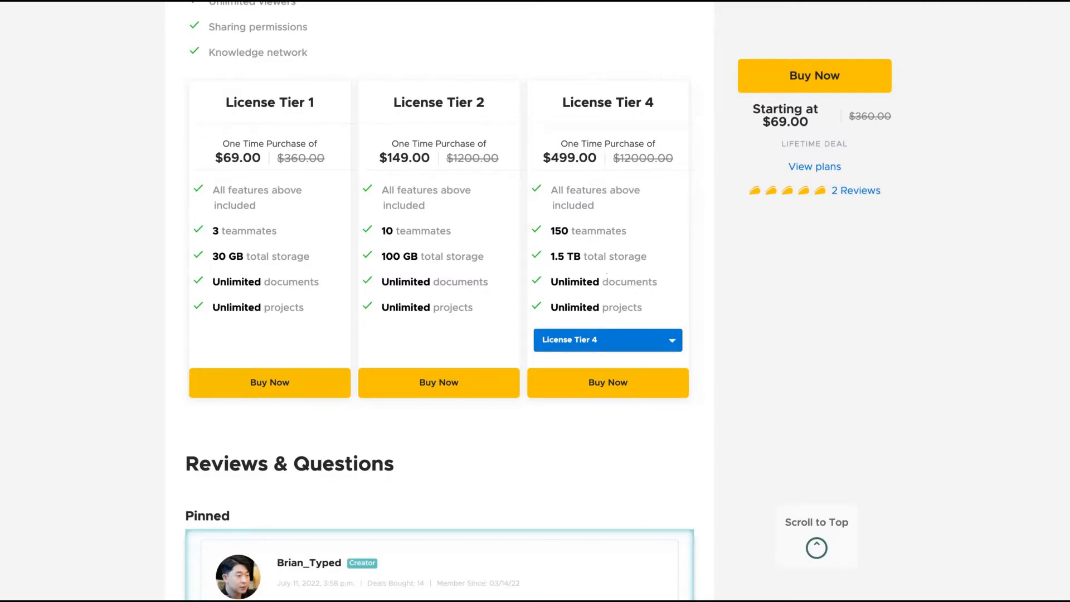
mouse_move(428, 121)
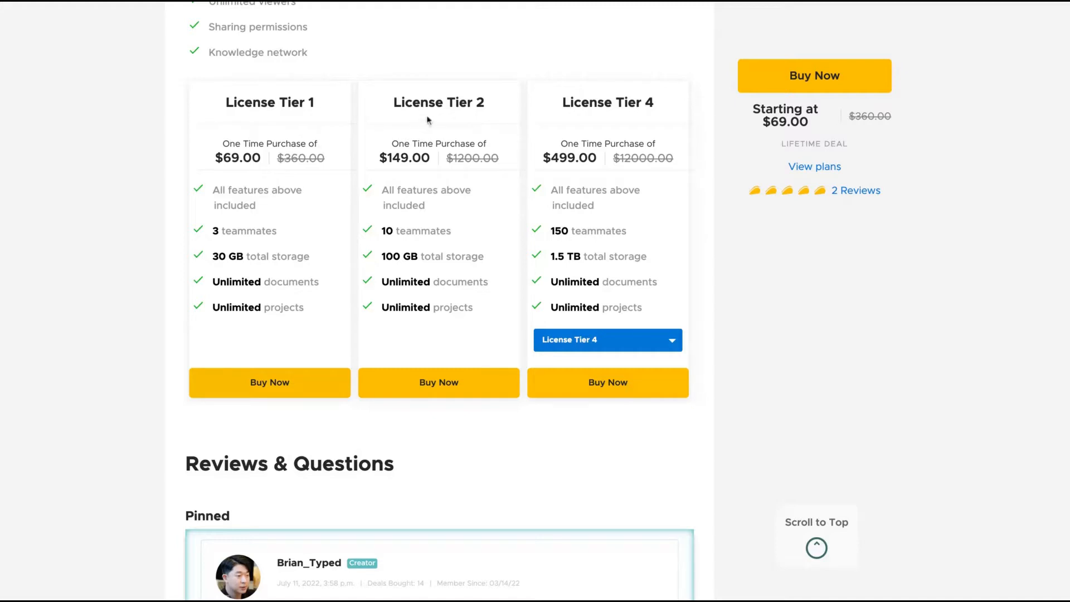
mouse_move(565, 188)
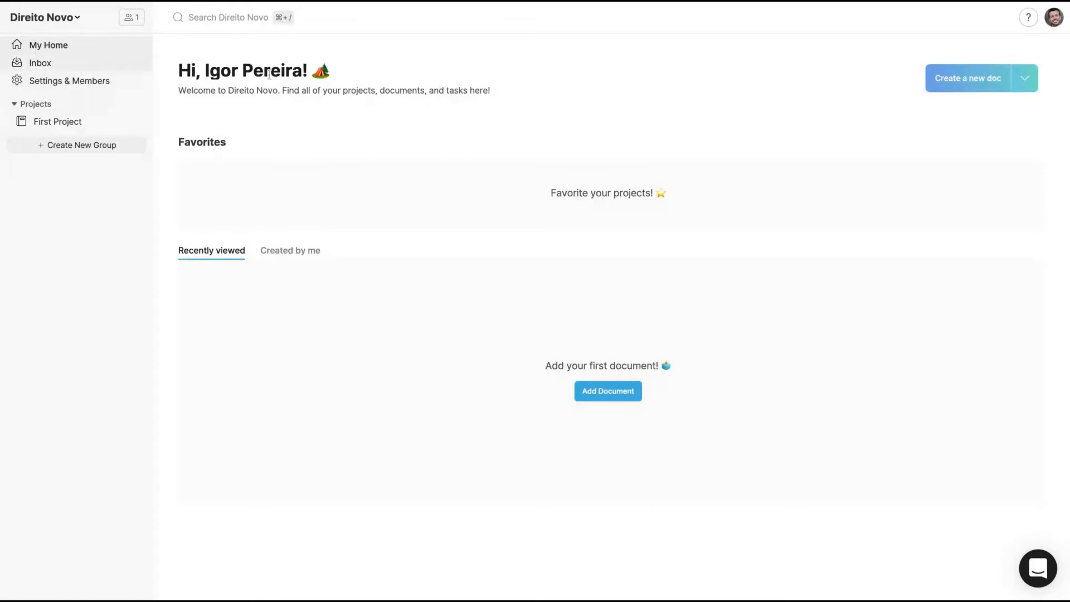
mouse_move(131, 17)
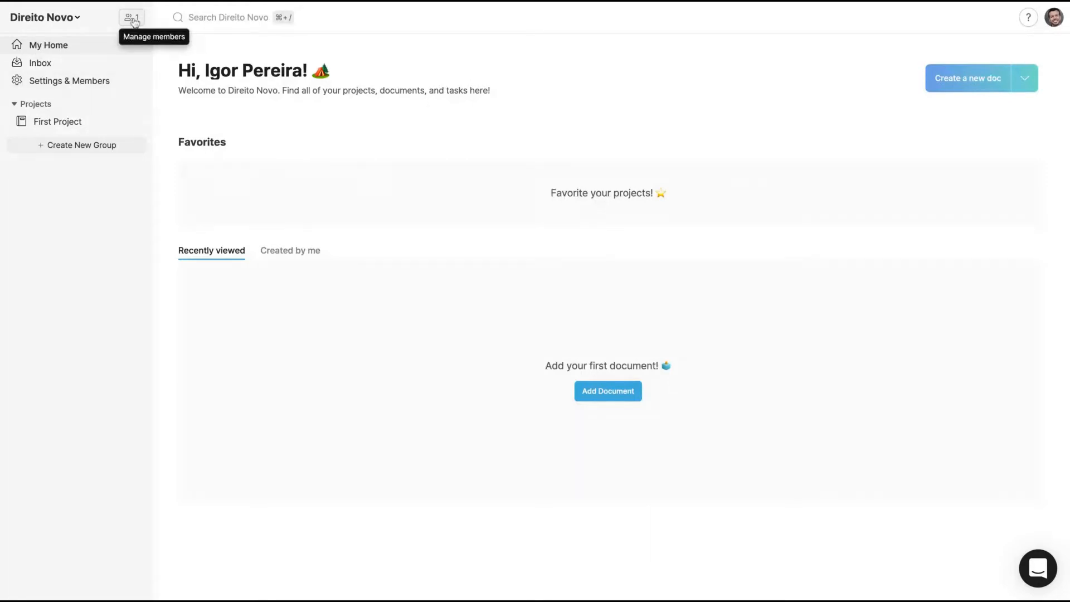
Open workspace members and view Plans & Billing: License Tier 1, Tiers 2–4 at $149/$299/$499
left_click(131, 17)
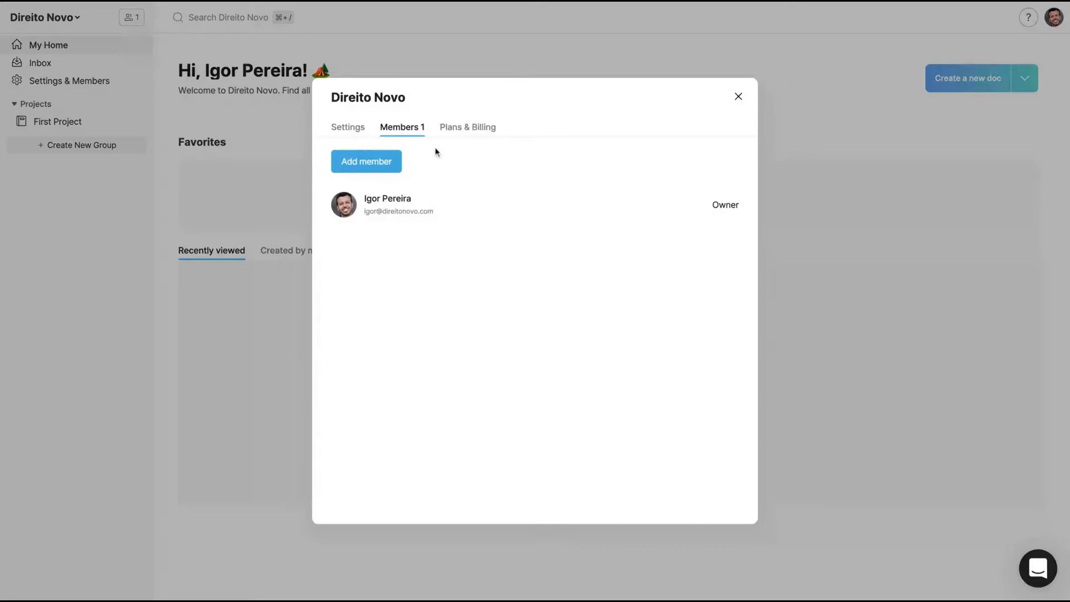
left_click(467, 127)
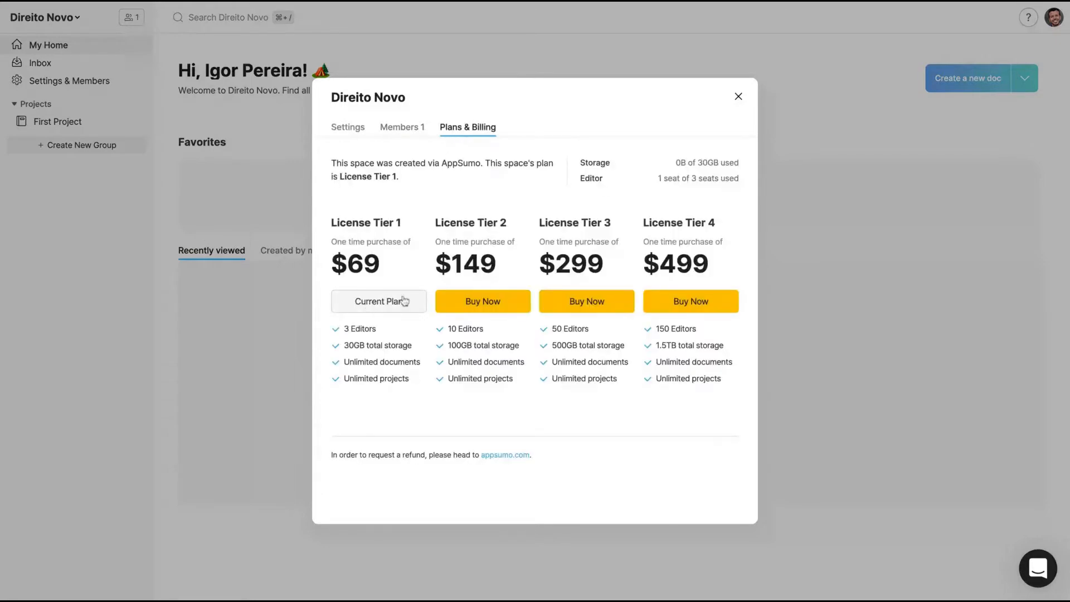
mouse_move(623, 202)
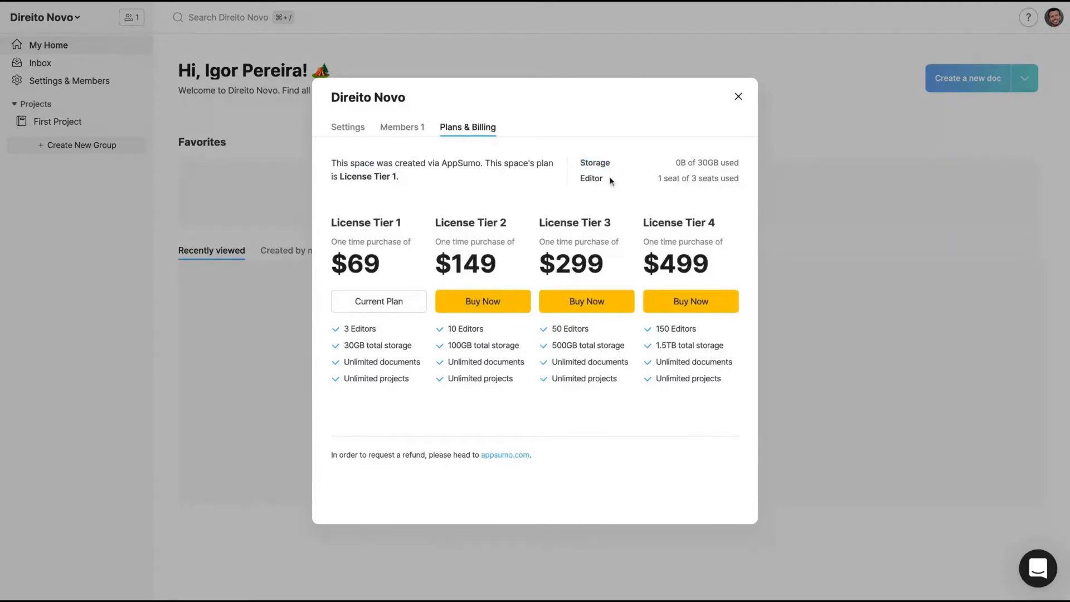
mouse_move(565, 184)
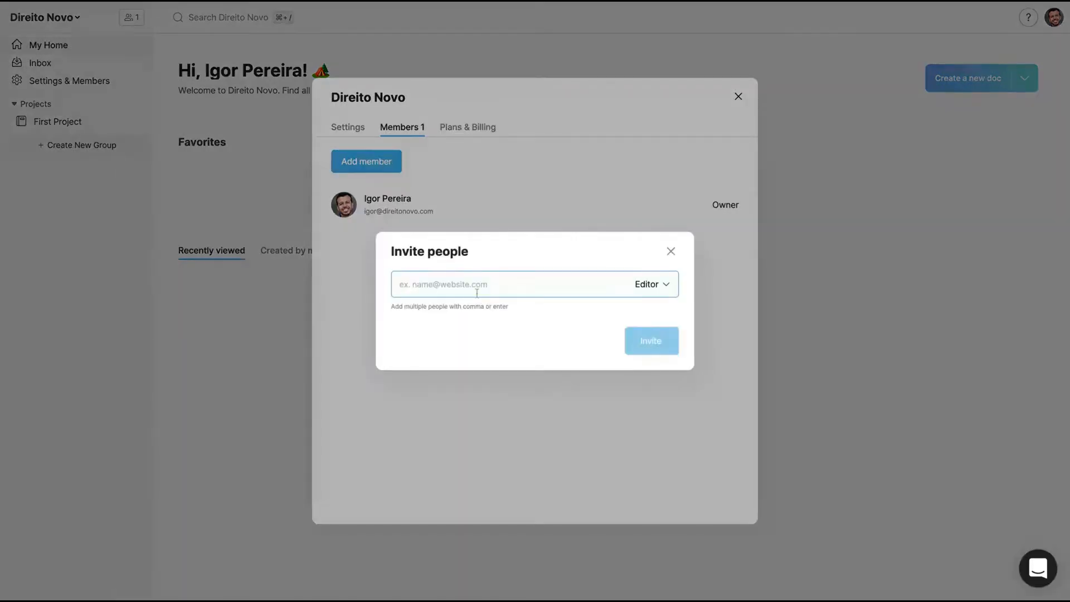
Check the Editor and Viewer invite roles, then close the Invite people form
left_click(650, 284)
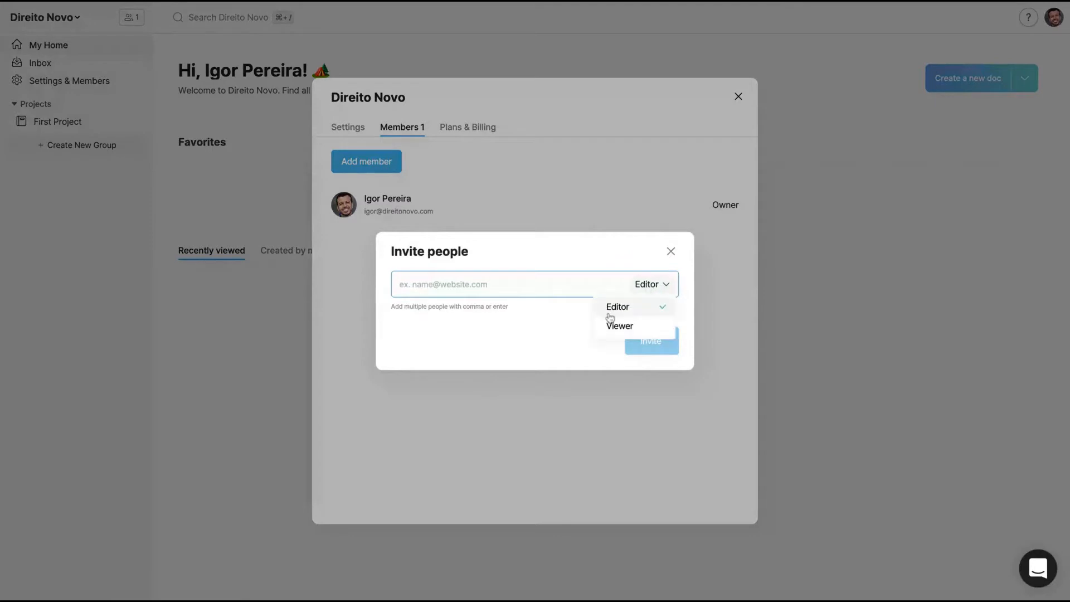
mouse_move(558, 313)
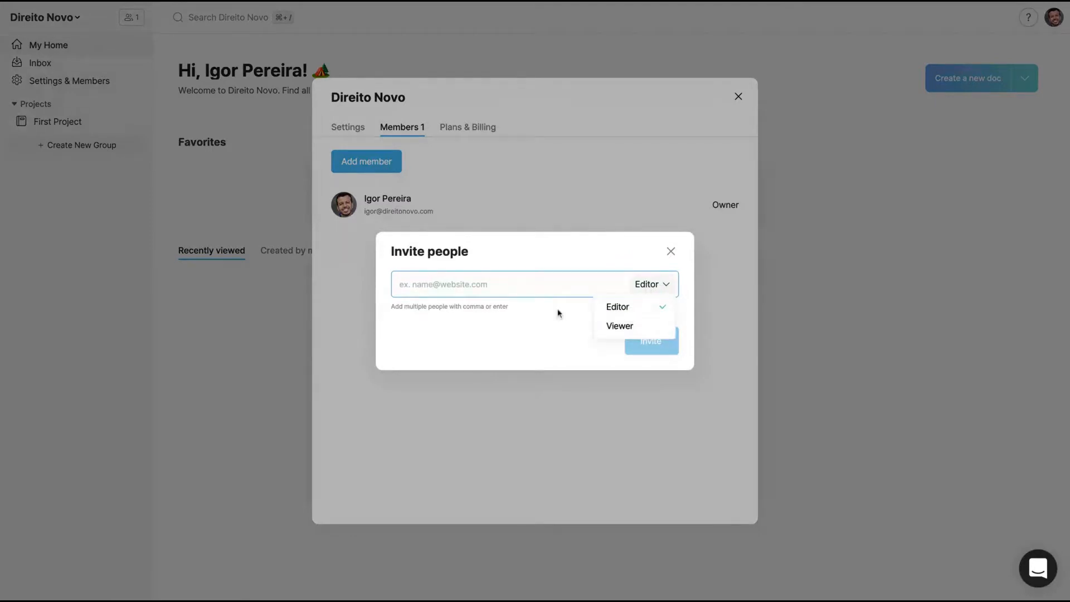
left_click(669, 251)
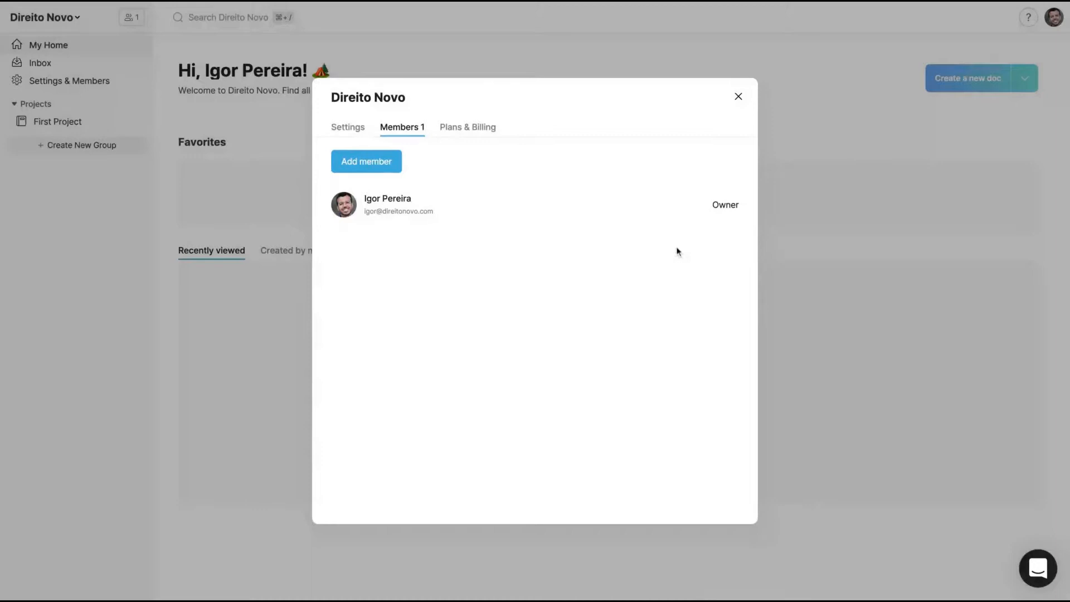
mouse_move(538, 150)
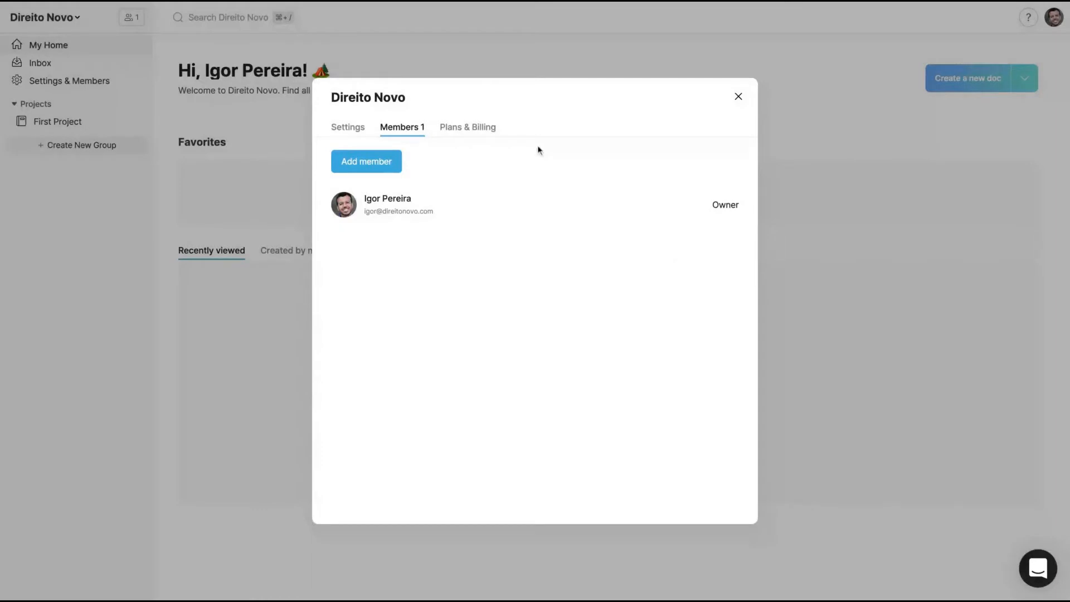
left_click(347, 127)
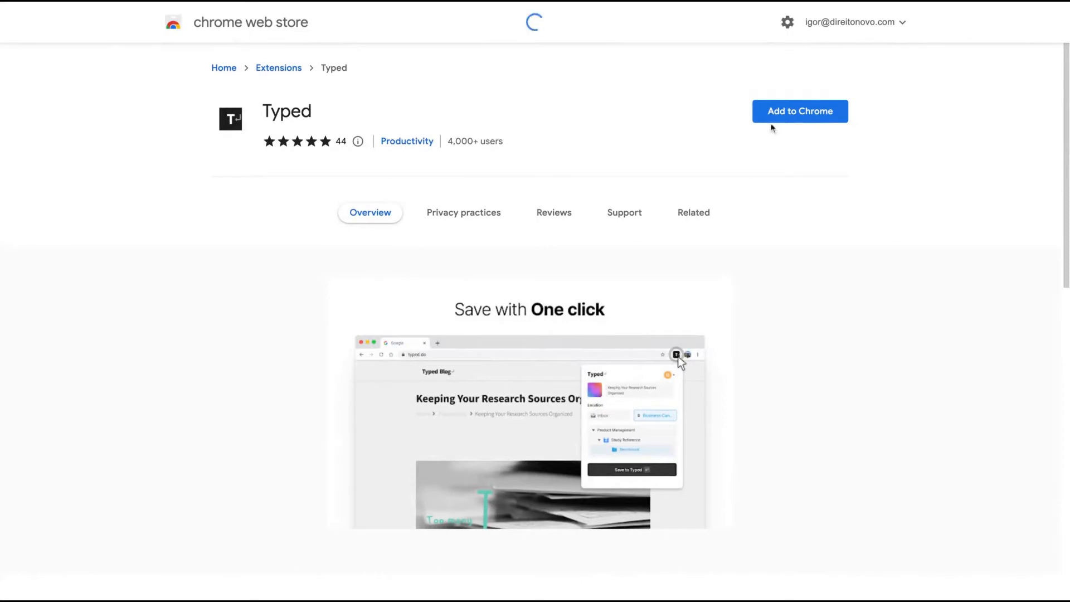
Add the Typed extension to Chrome from its Web Store listing
left_click(800, 112)
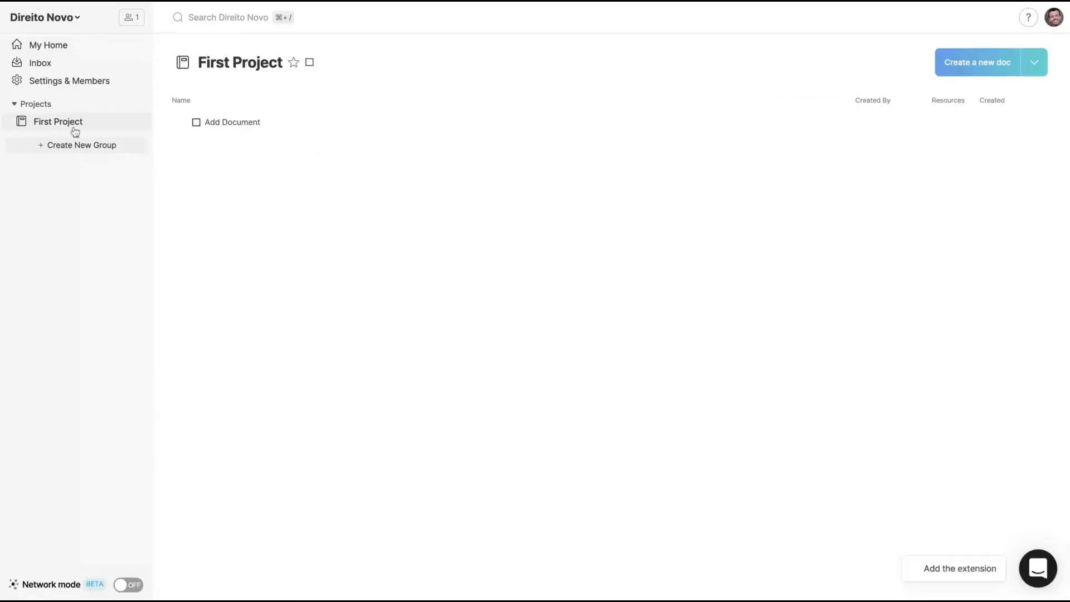
Create a new project named YouTube
left_click(240, 62)
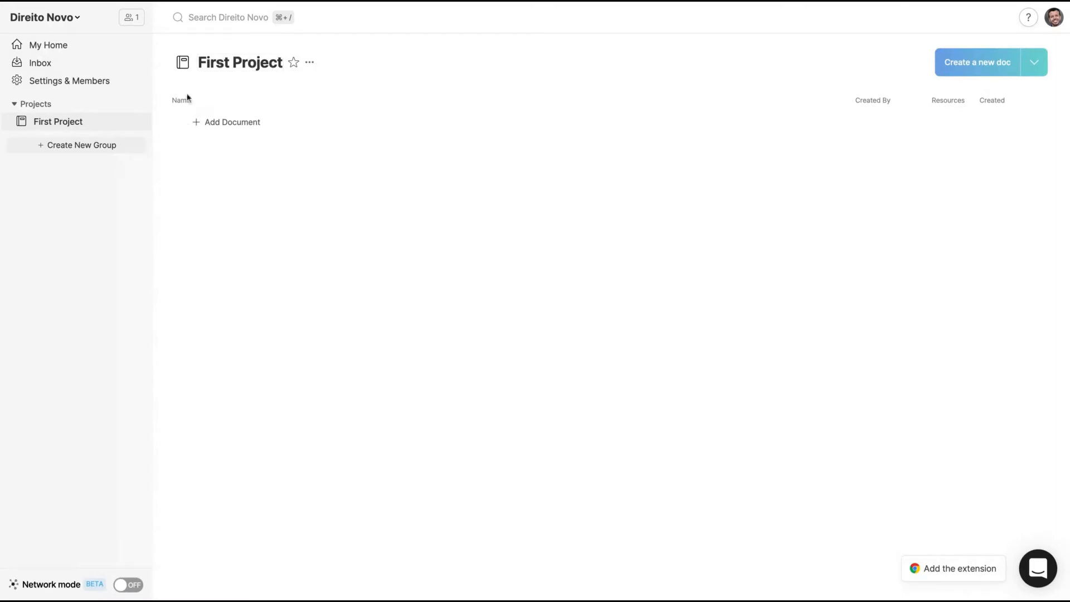
type("YouTube")
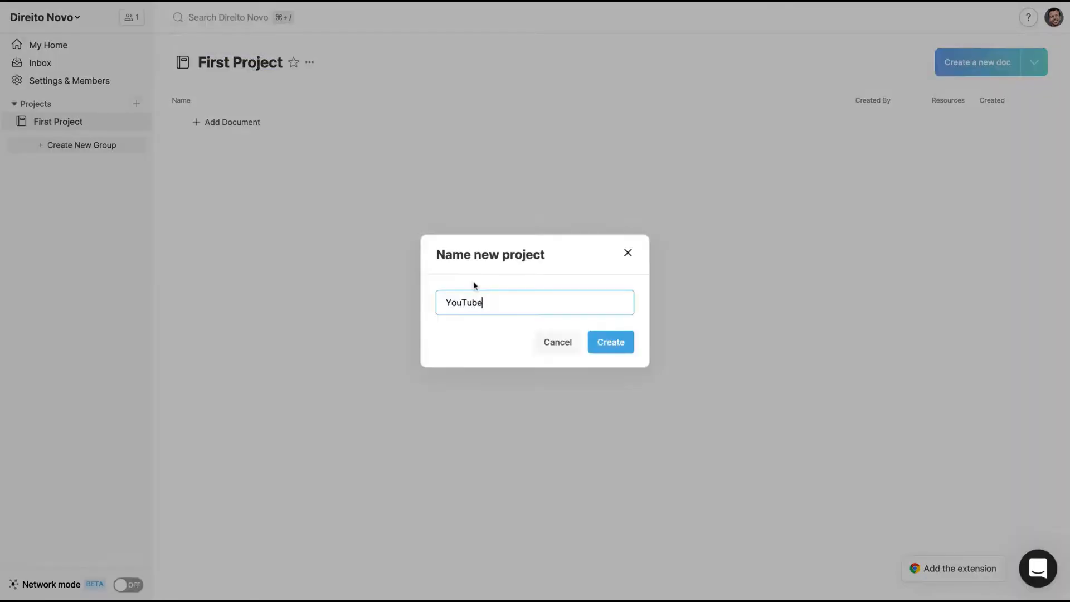
left_click(609, 341)
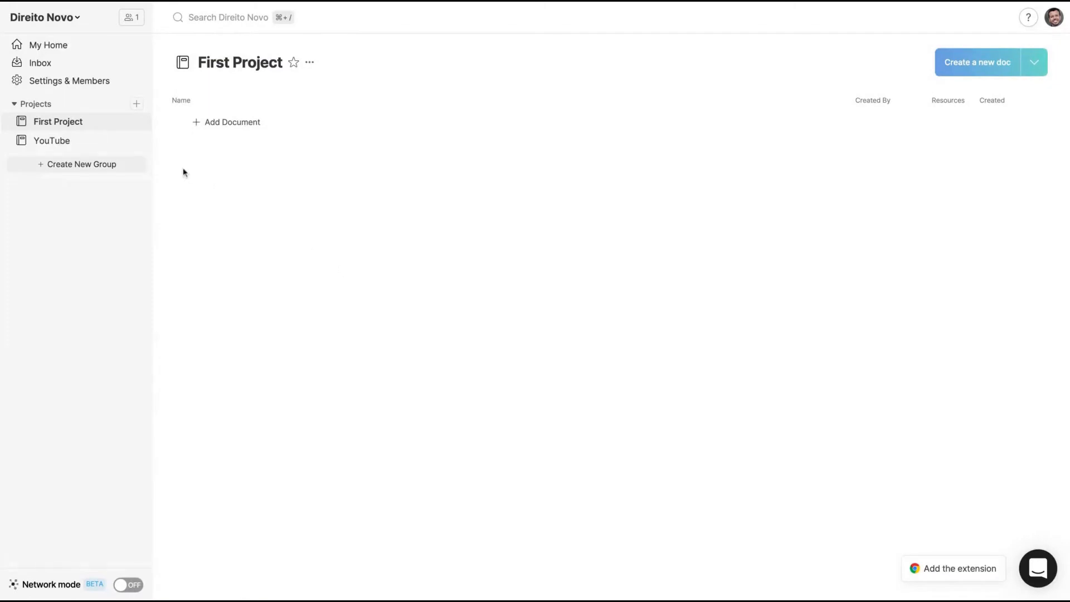
Rename First Project to Academia, then star and unstar it as a favourite
type("Academia")
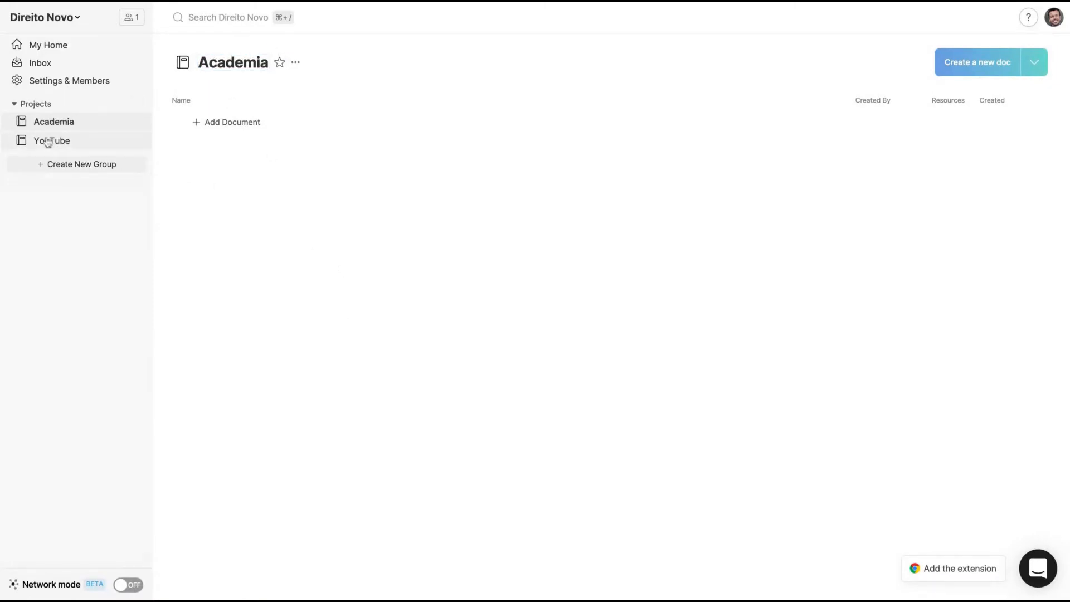
left_click(279, 62)
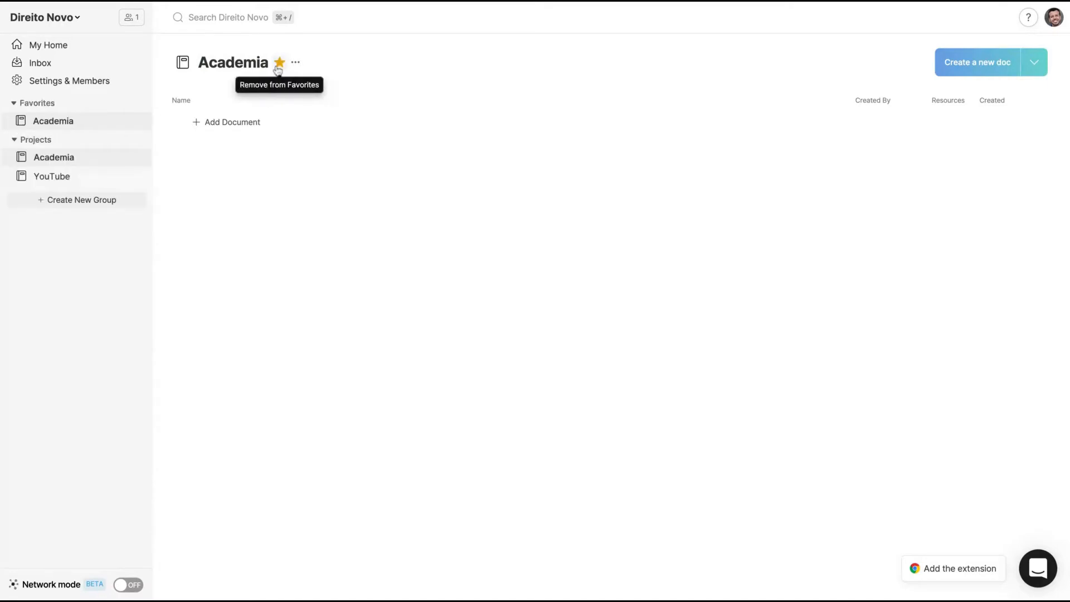
left_click(279, 62)
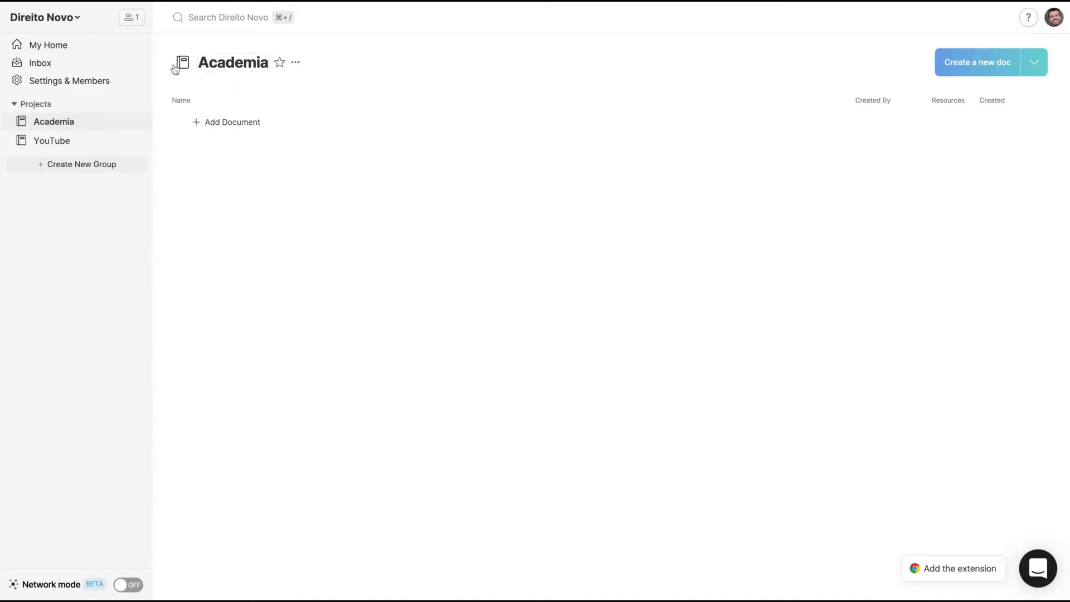
Set a video camera emoji on YouTube and an open book on Academia, then open YouTube
left_click(180, 62)
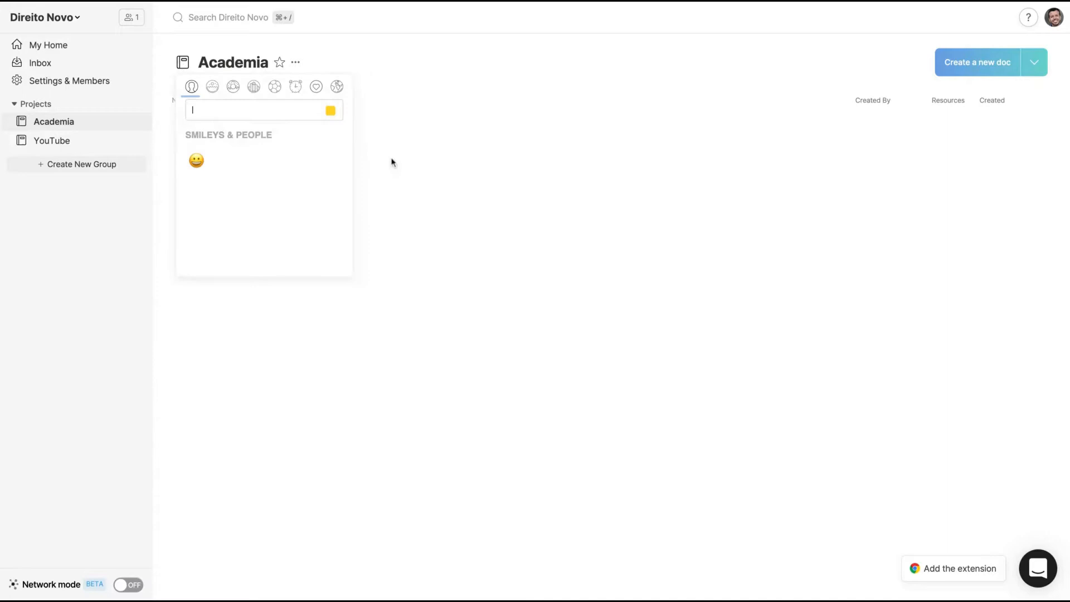
left_click(51, 140)
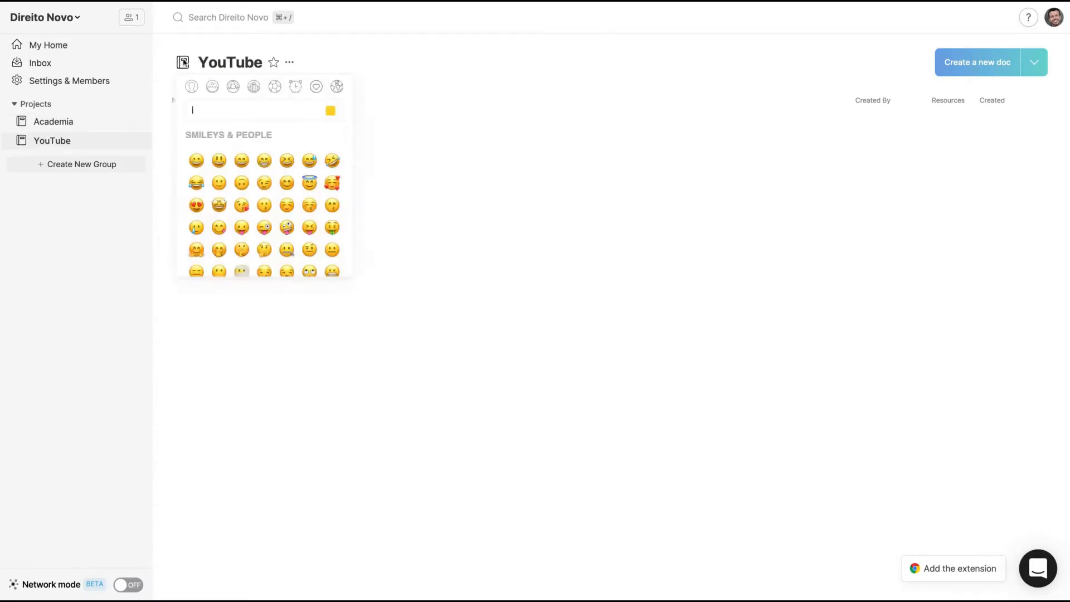
type("video")
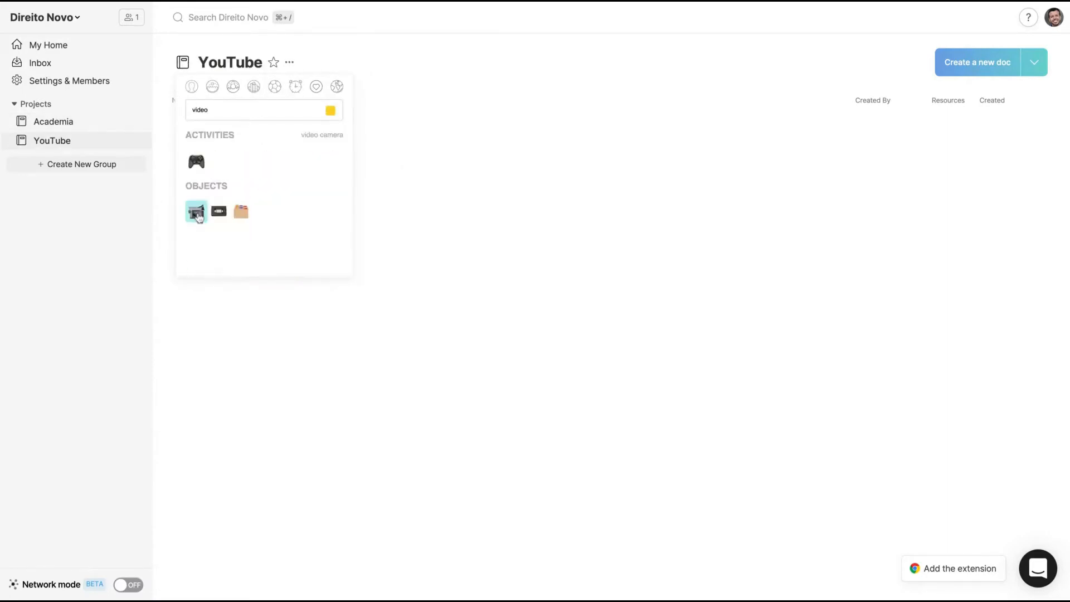
left_click(196, 212)
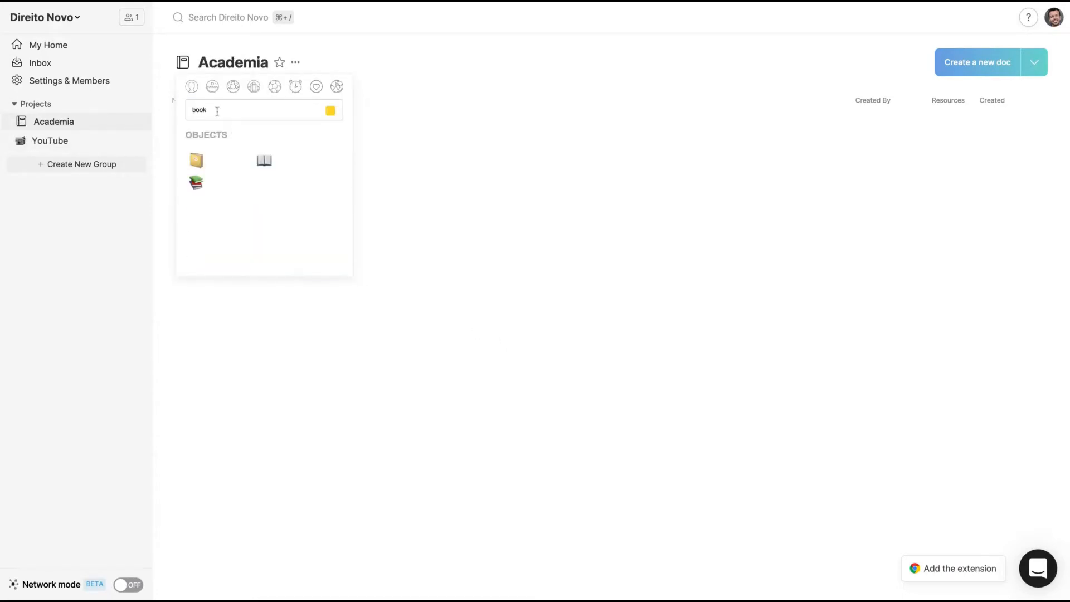
left_click(264, 160)
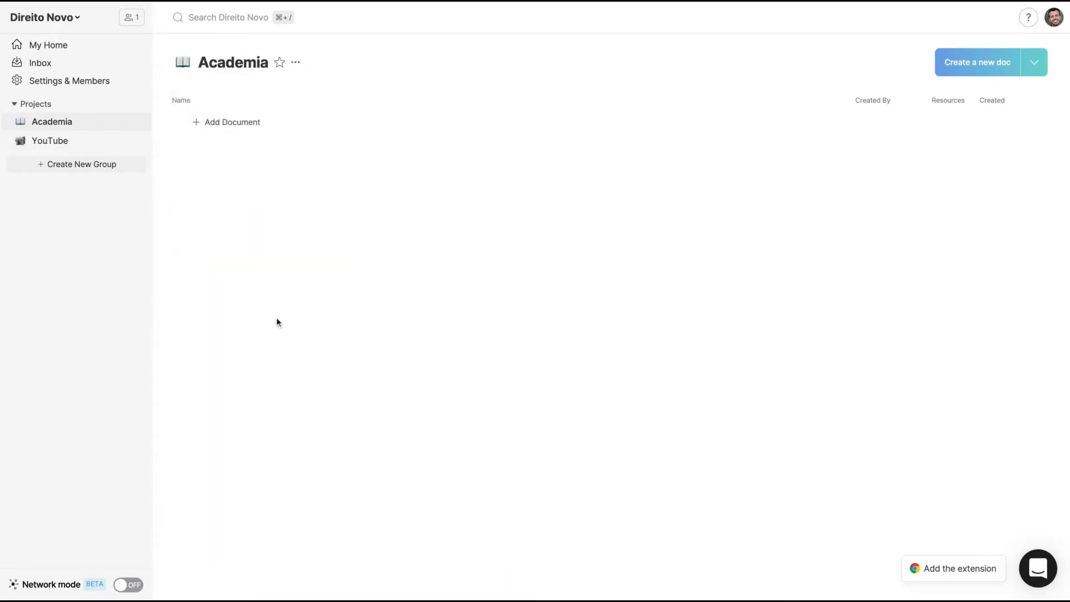
left_click(49, 141)
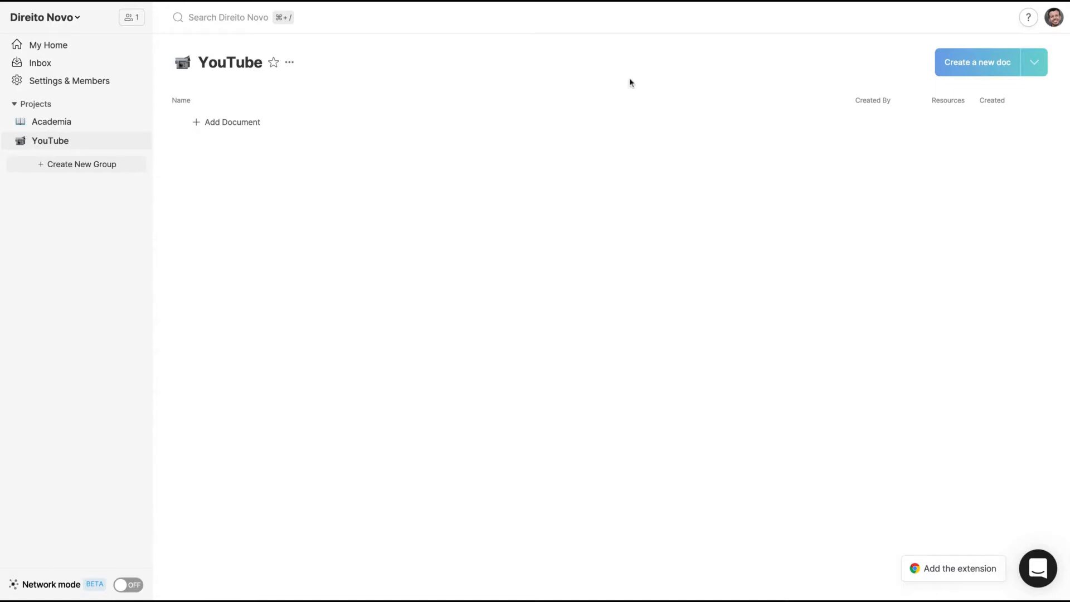
mouse_move(215, 146)
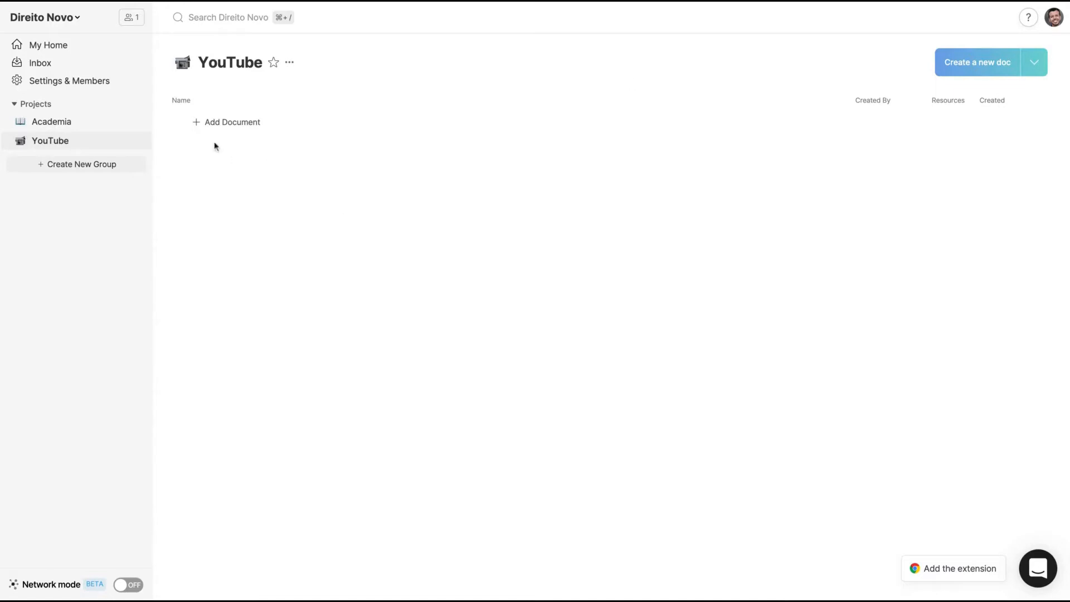
Upload 'Buzz Lightyear (1).docx' into the YouTube project and open it in the editor
left_click(232, 122)
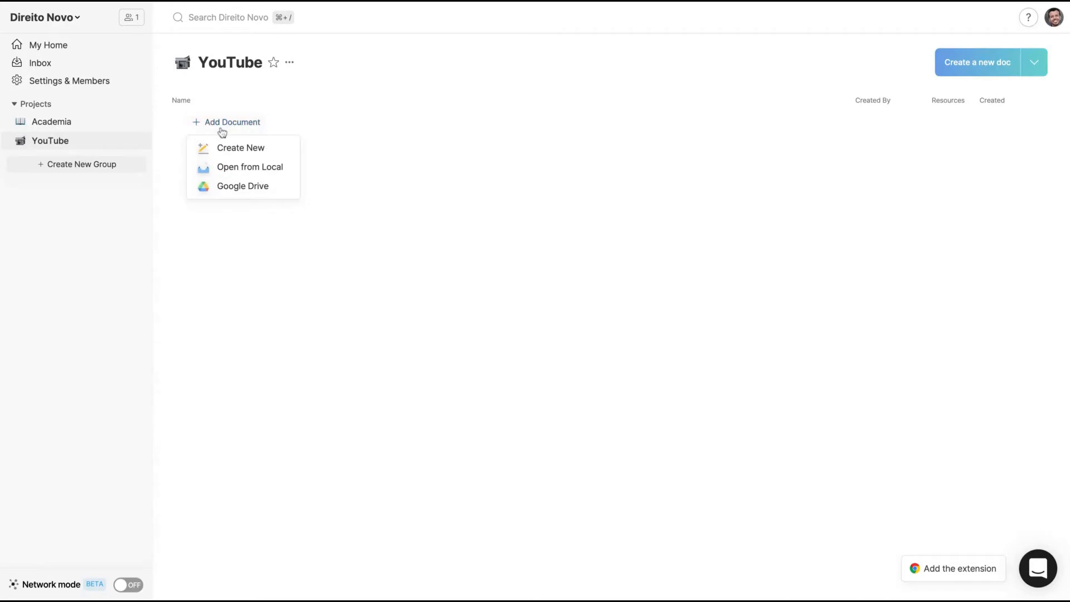
mouse_move(241, 149)
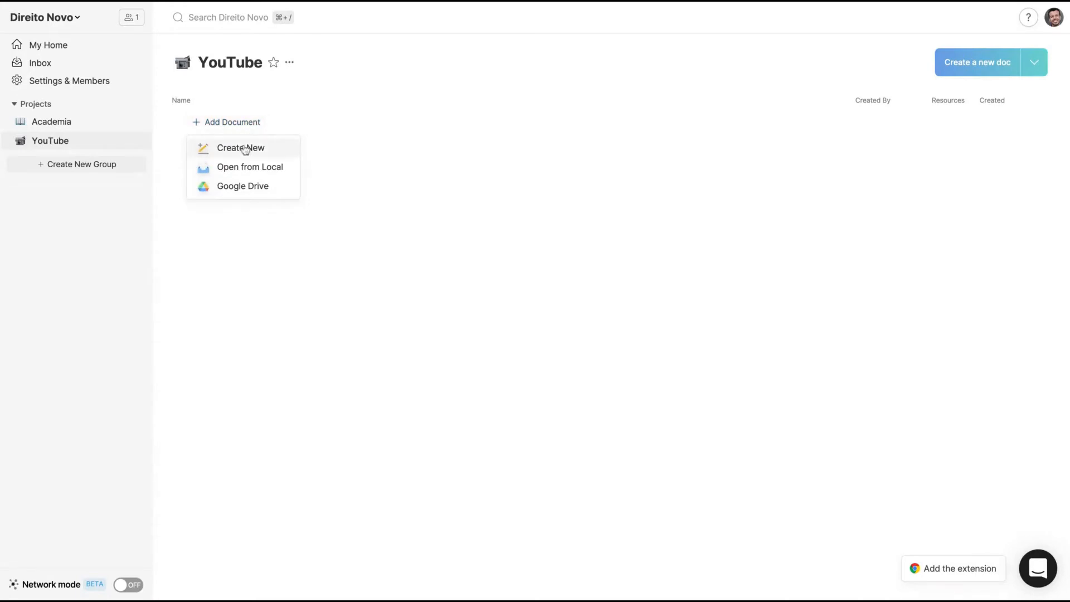
mouse_move(265, 213)
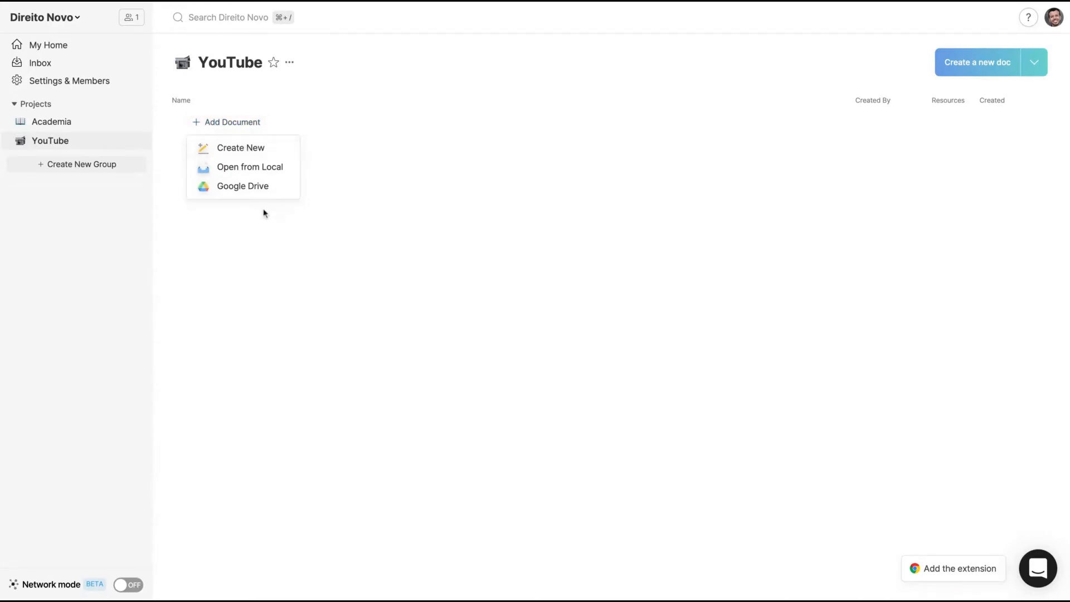
mouse_move(481, 147)
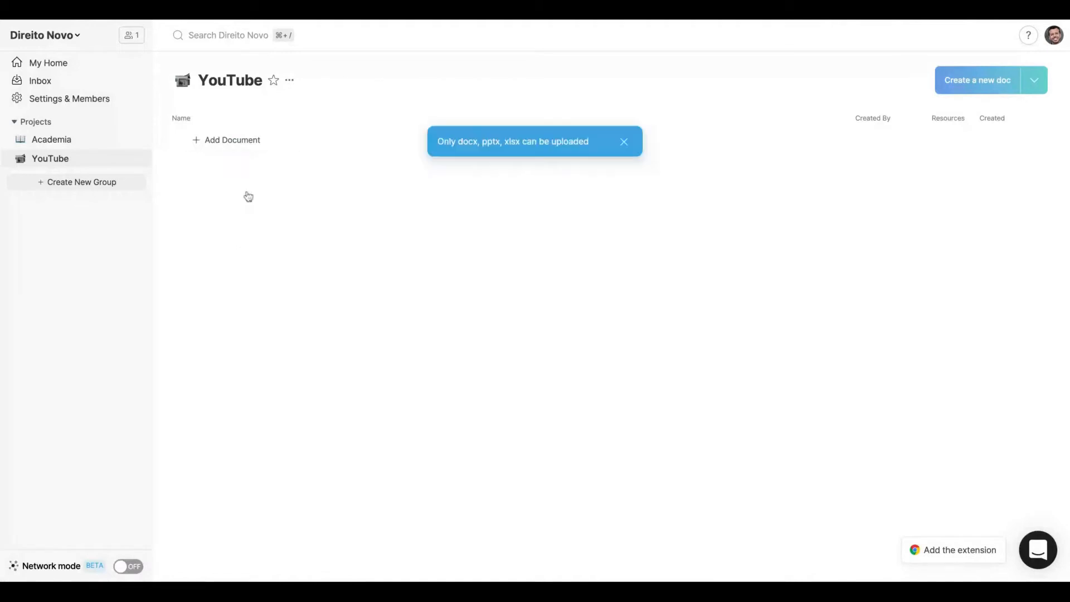
left_click(232, 140)
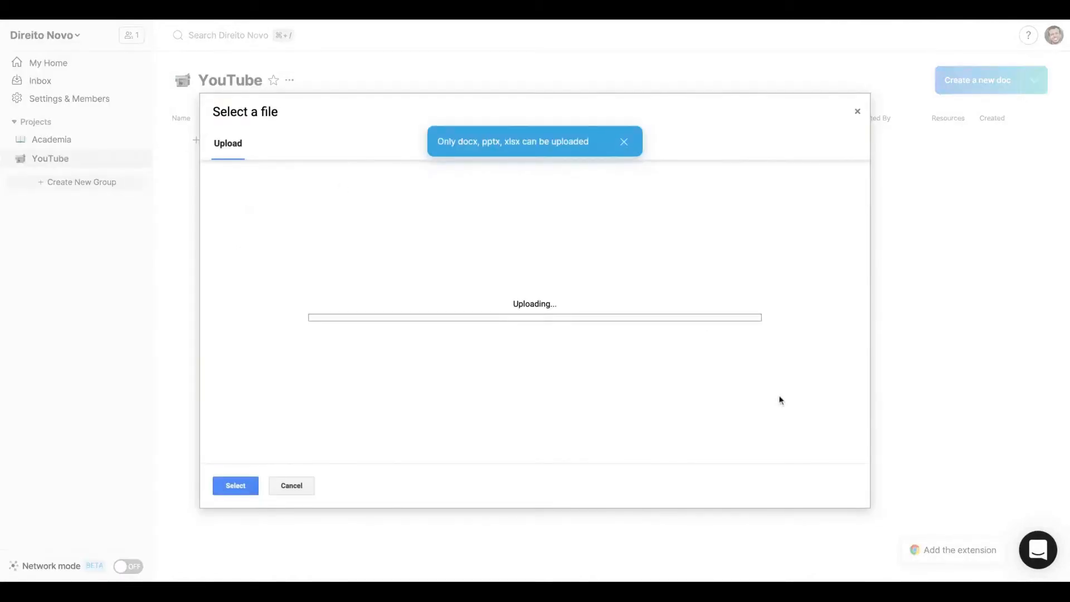
left_click(234, 486)
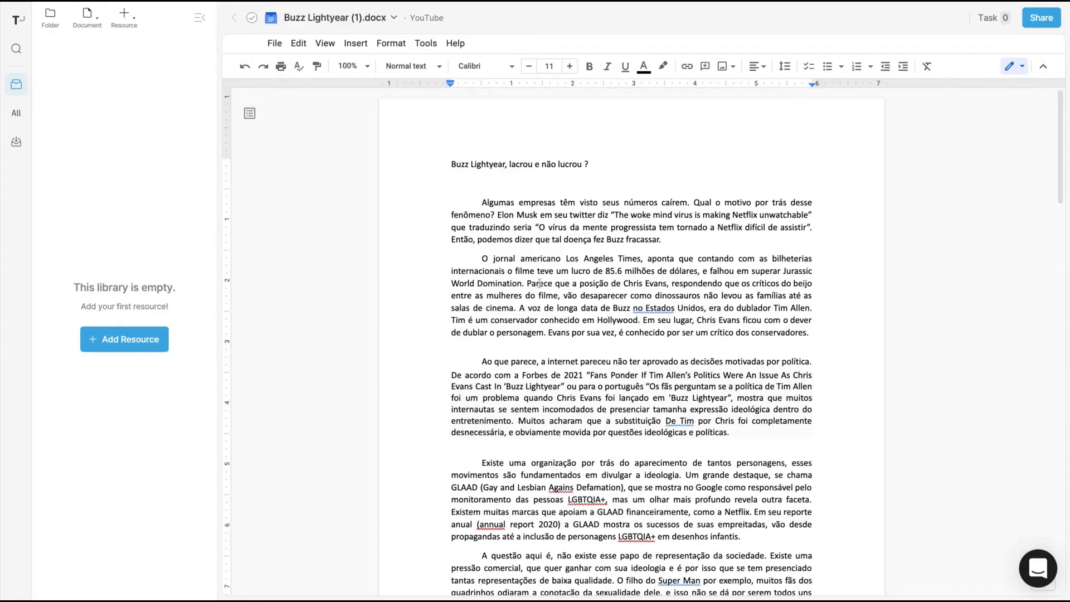
scroll("down", 3)
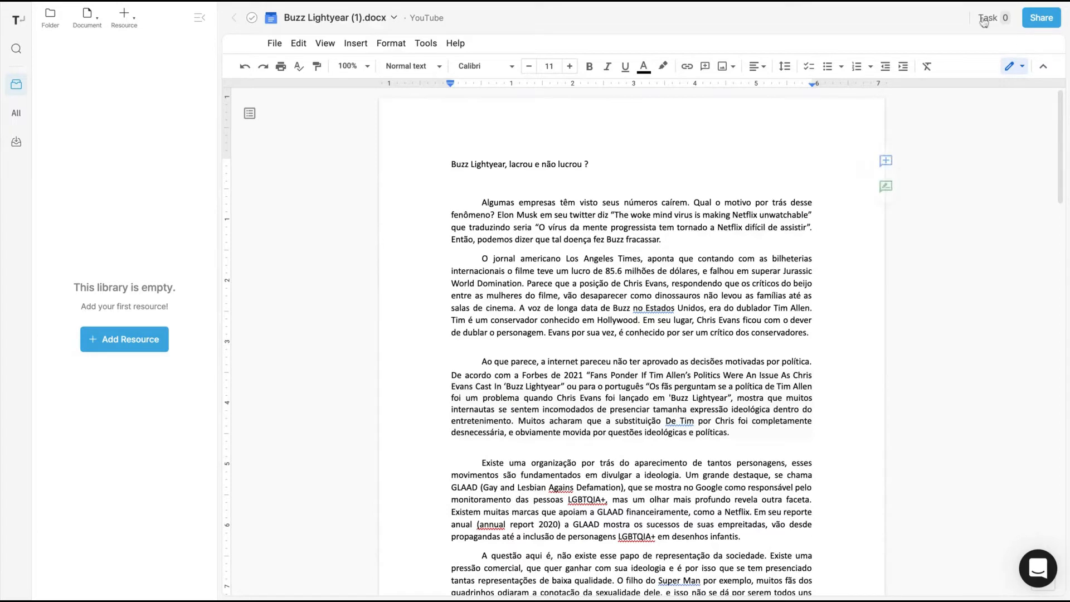
left_click(988, 17)
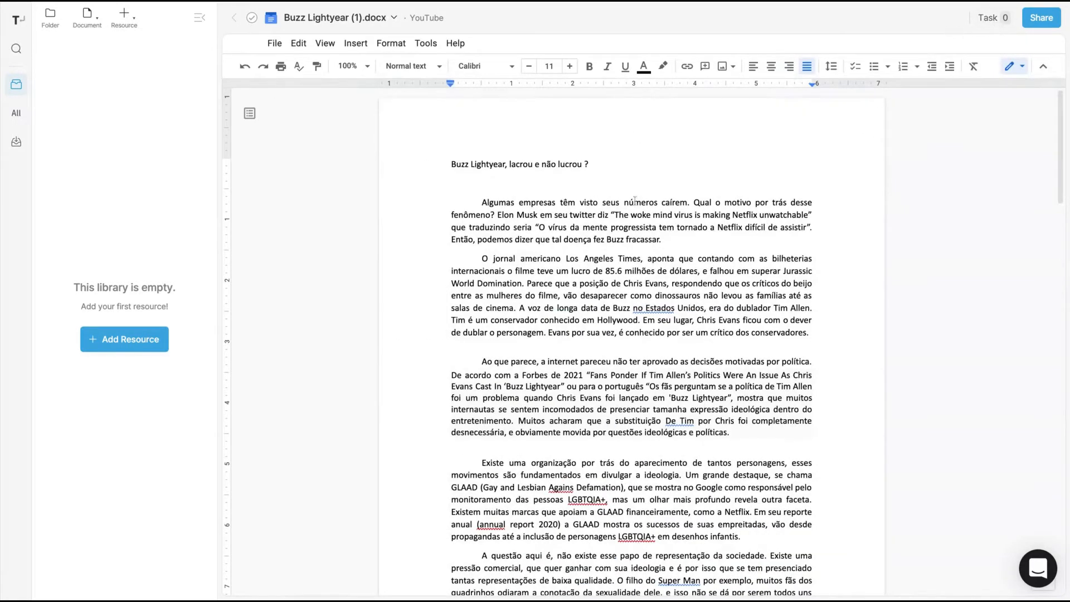
Add the task 'I still need to research about the topic' assigned to the workspace member
left_click(988, 18)
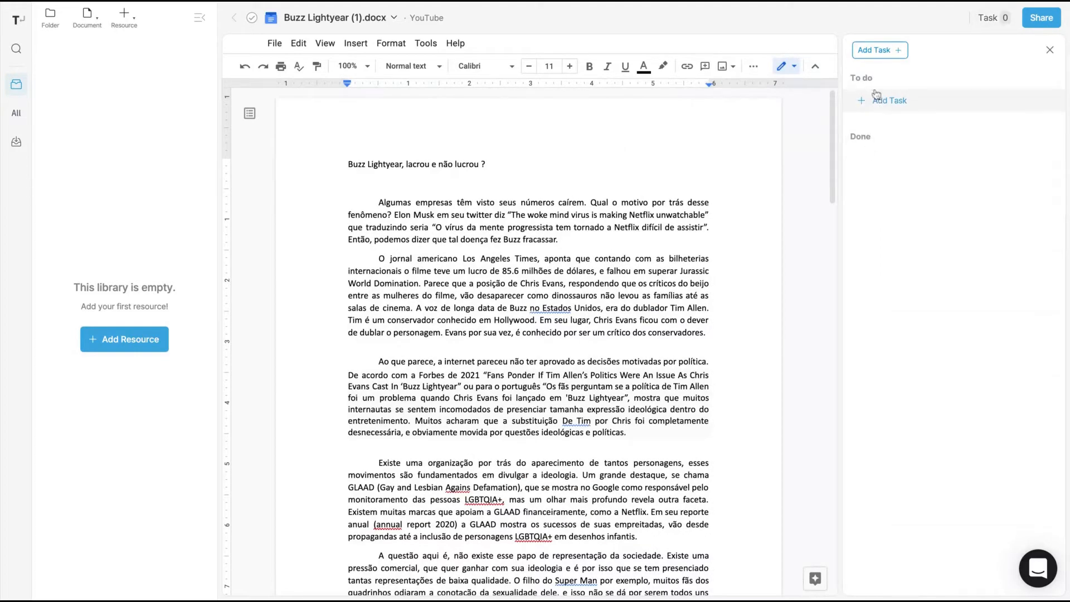
mouse_move(893, 90)
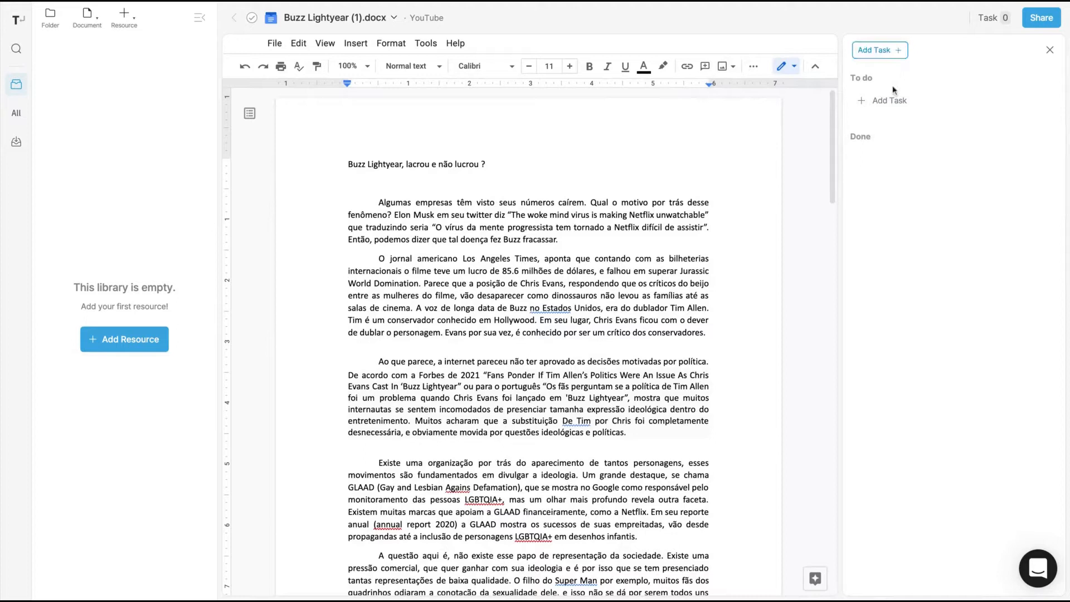
left_click(888, 100)
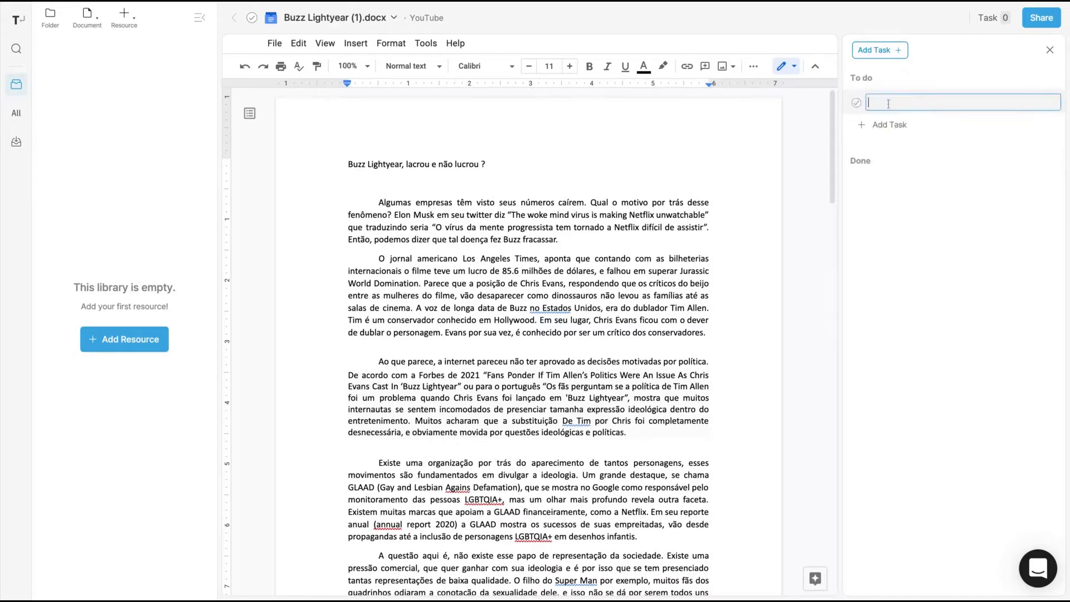
type("Is")
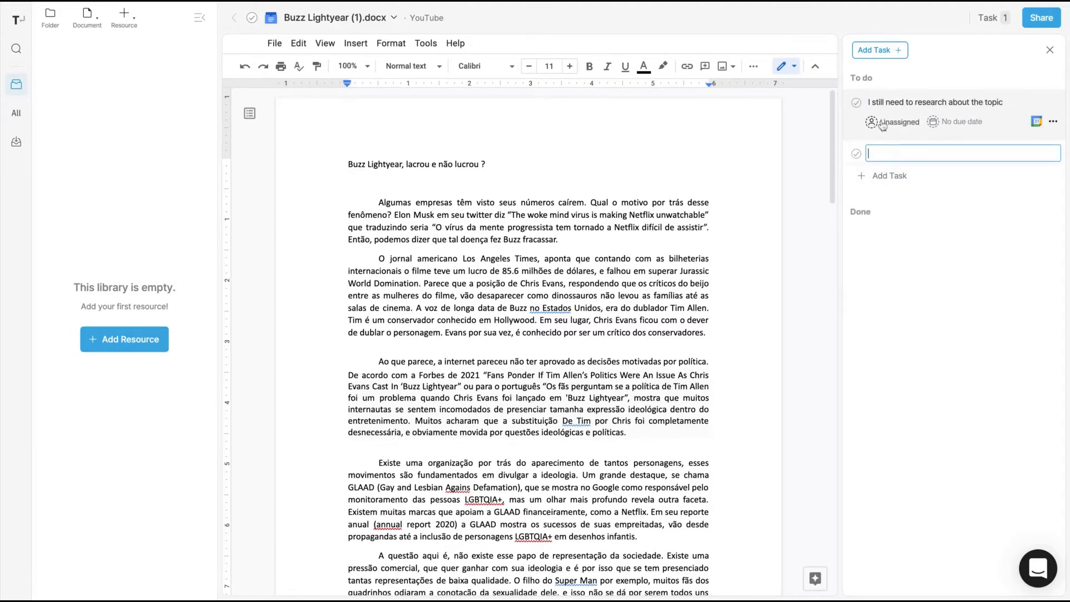
left_click(895, 121)
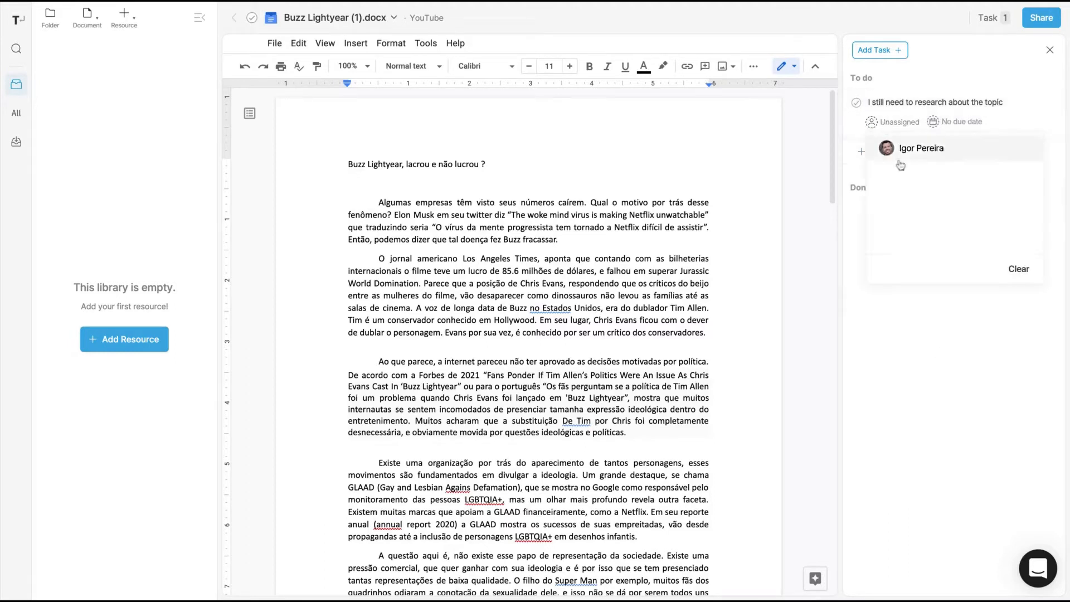
left_click(857, 101)
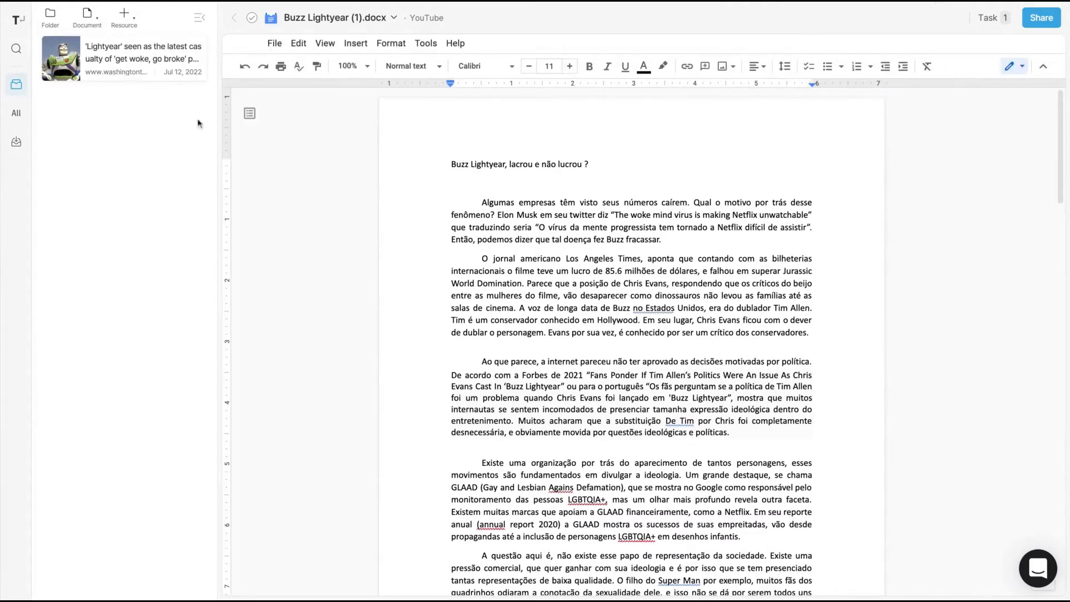
mouse_move(144, 58)
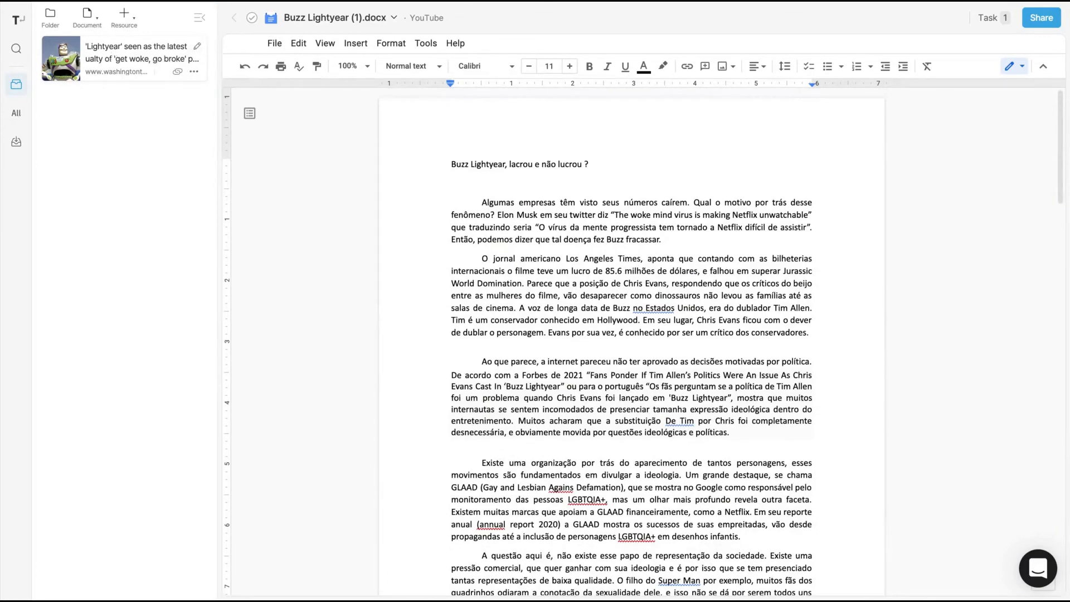
Open the Lightyear article beside the document and read through it with Read mode on
left_click(60, 58)
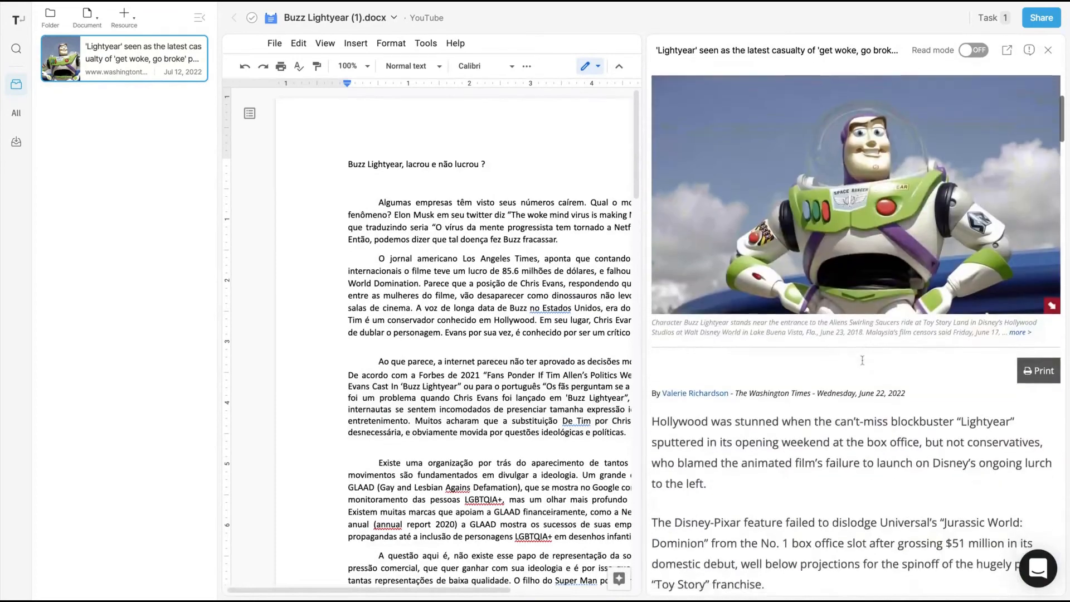
scroll("down", 3)
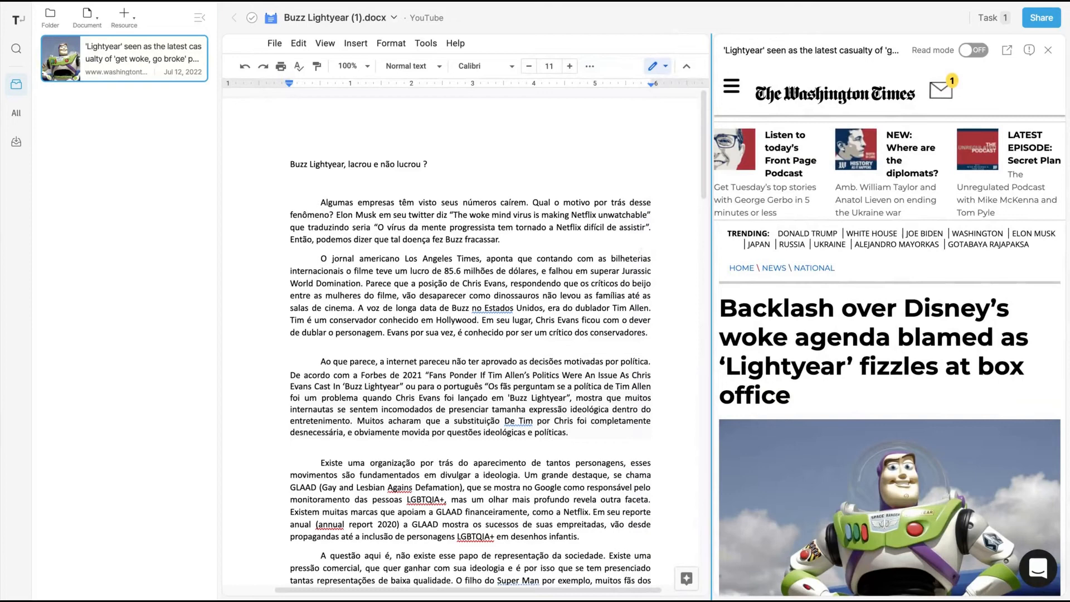
left_click(969, 50)
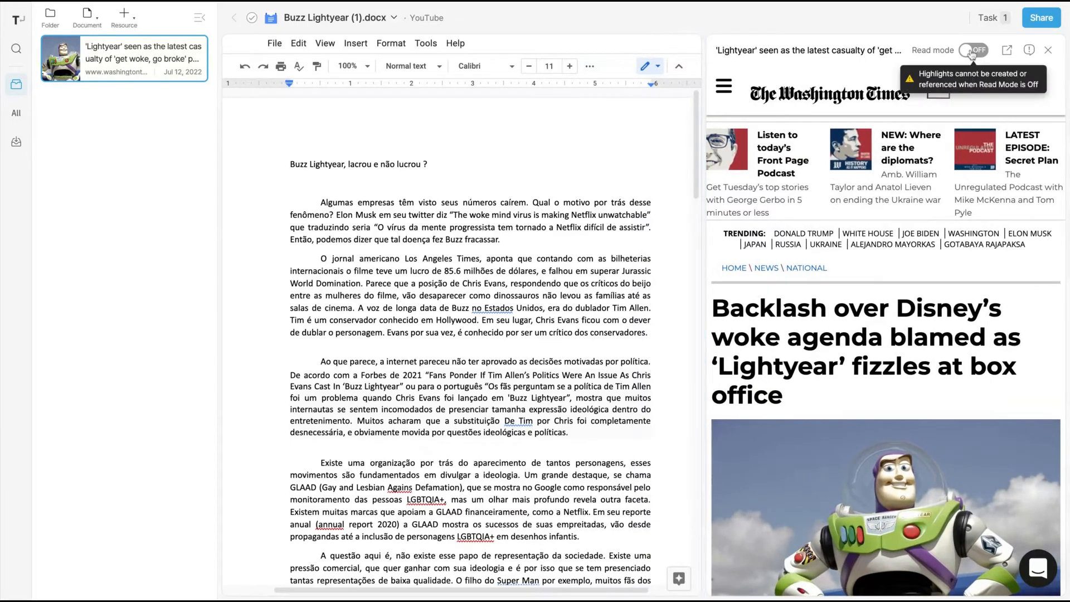
left_click(971, 49)
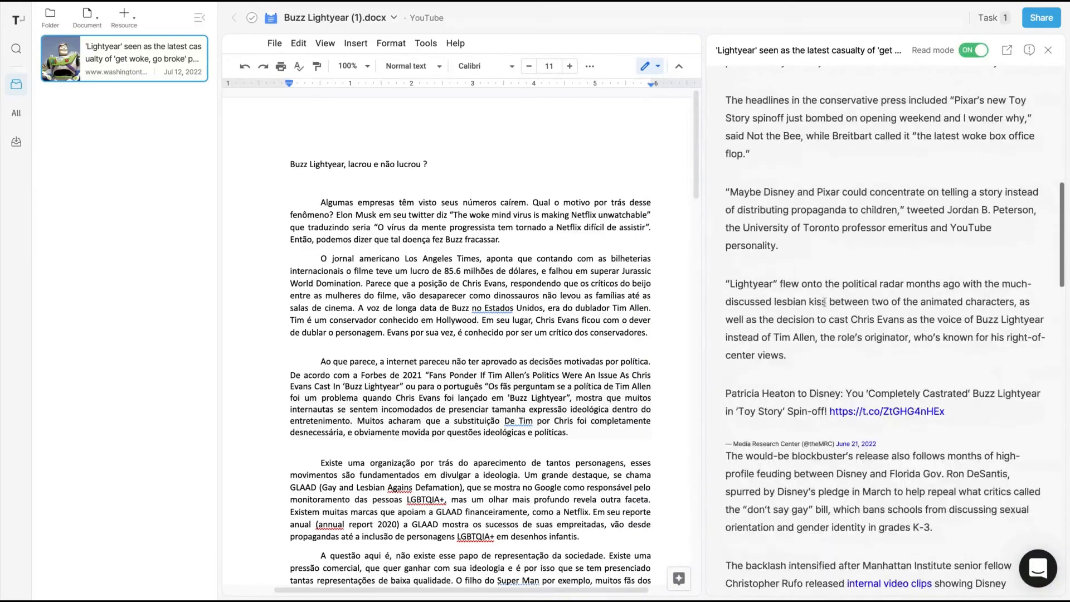
scroll("down", 3)
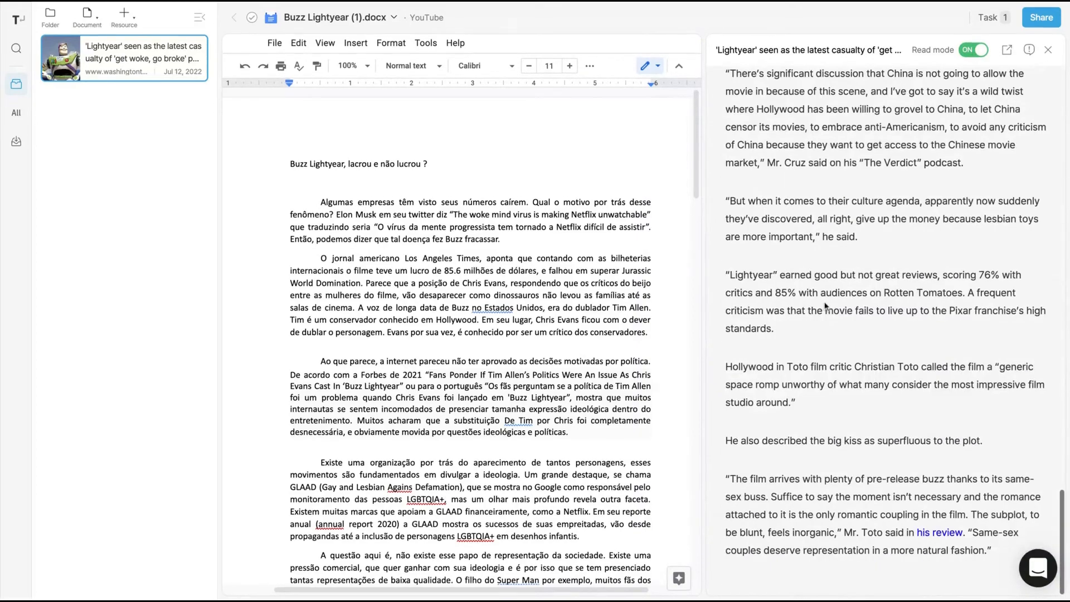
scroll("down", 3)
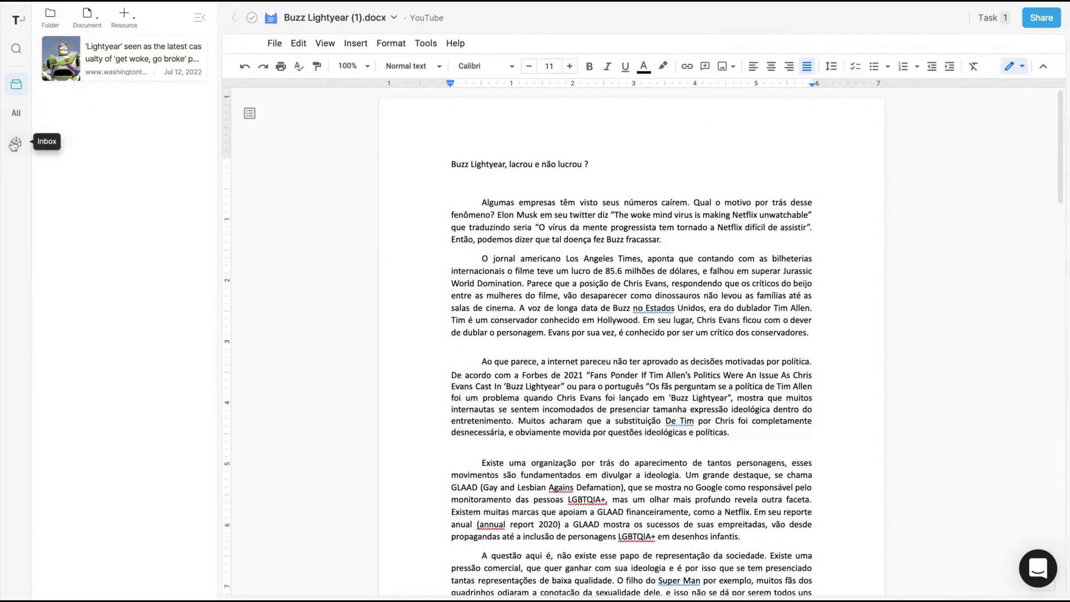
mouse_move(121, 77)
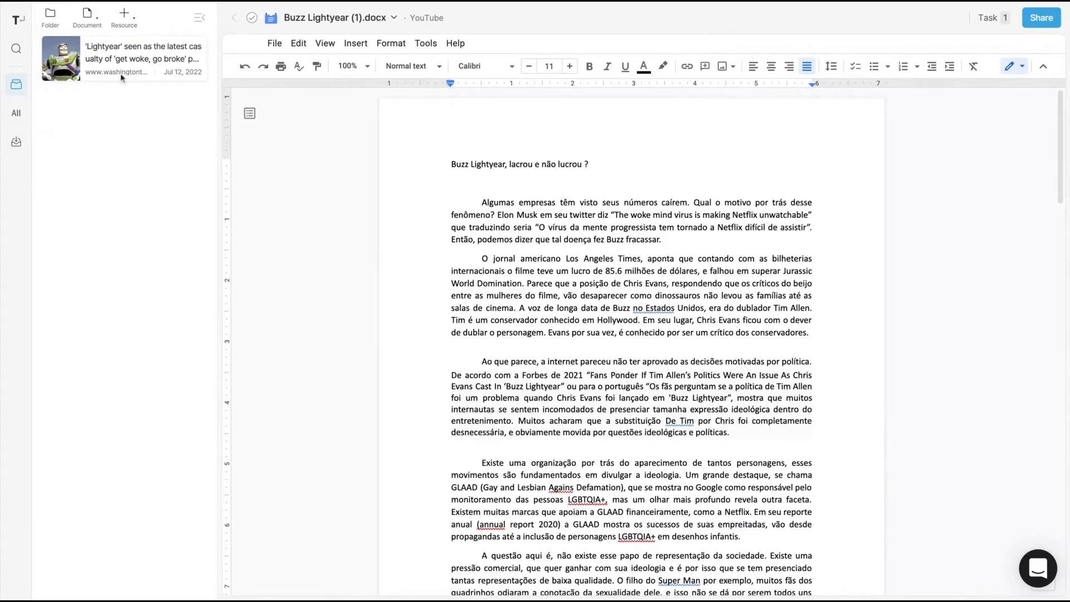
Add the stencil community .jpg image as a file resource, preview it, then close the viewer
left_click(85, 16)
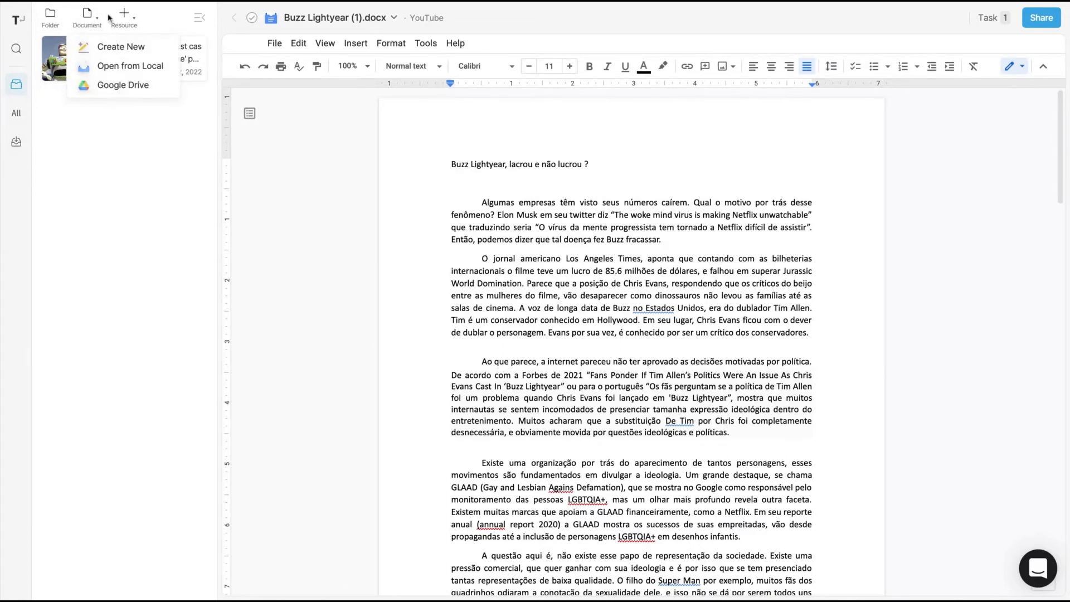
left_click(124, 13)
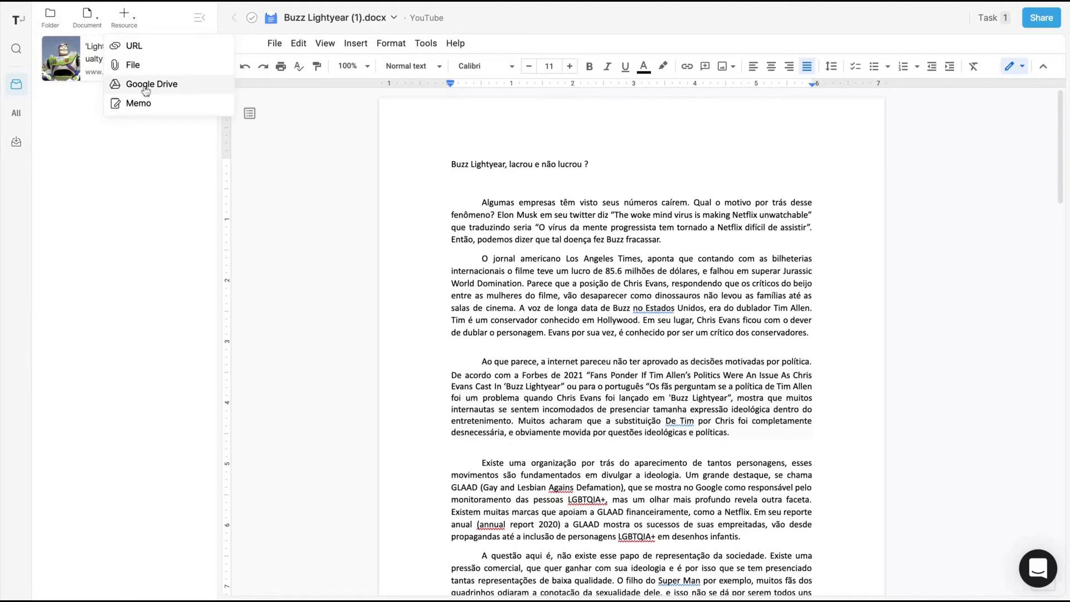
left_click(138, 103)
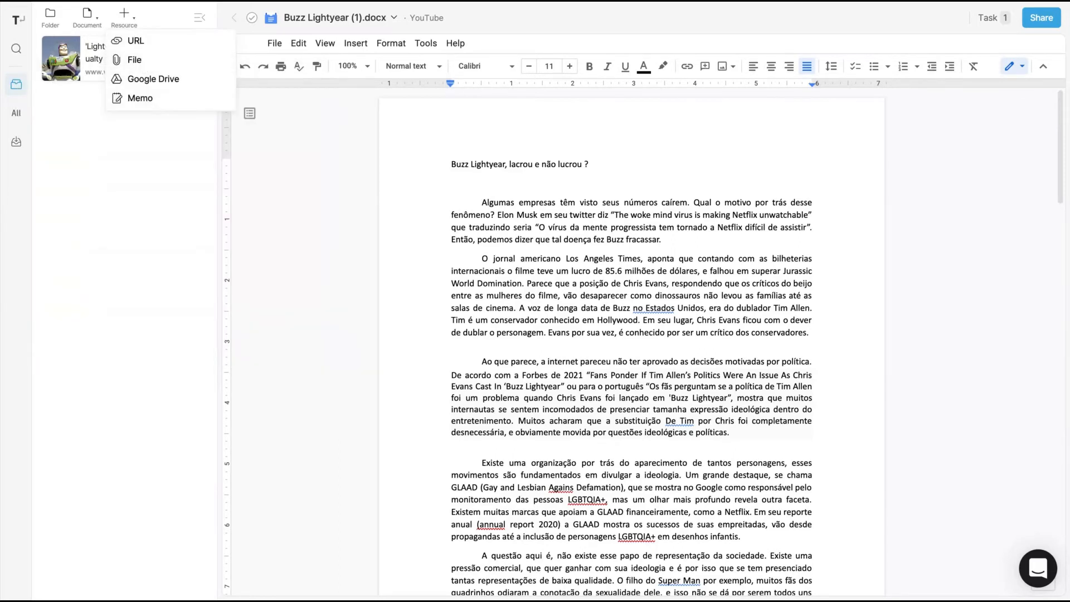
left_click(232, 341)
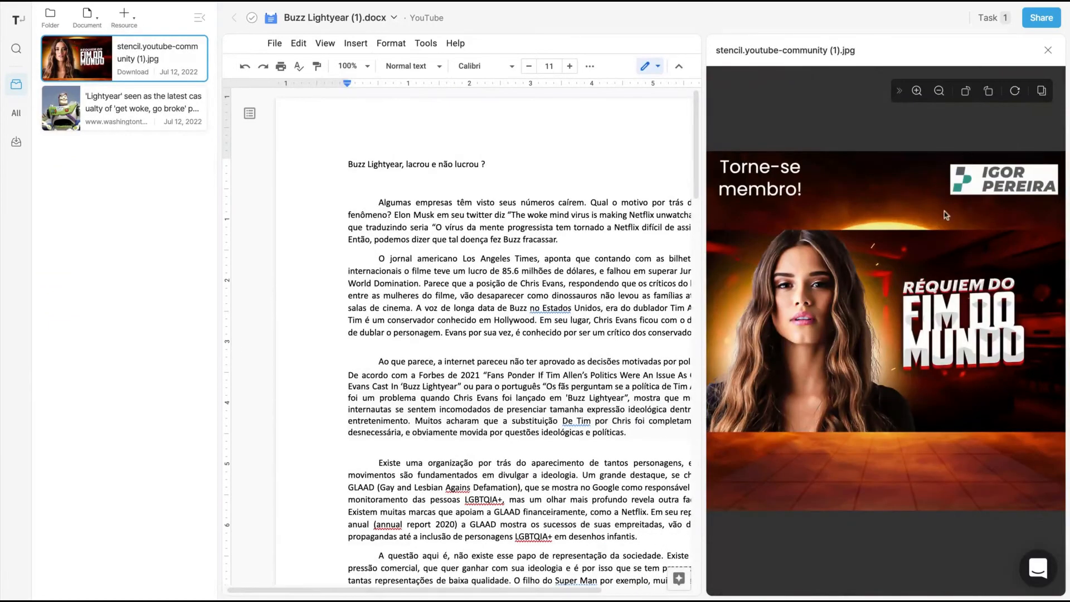
left_click(178, 72)
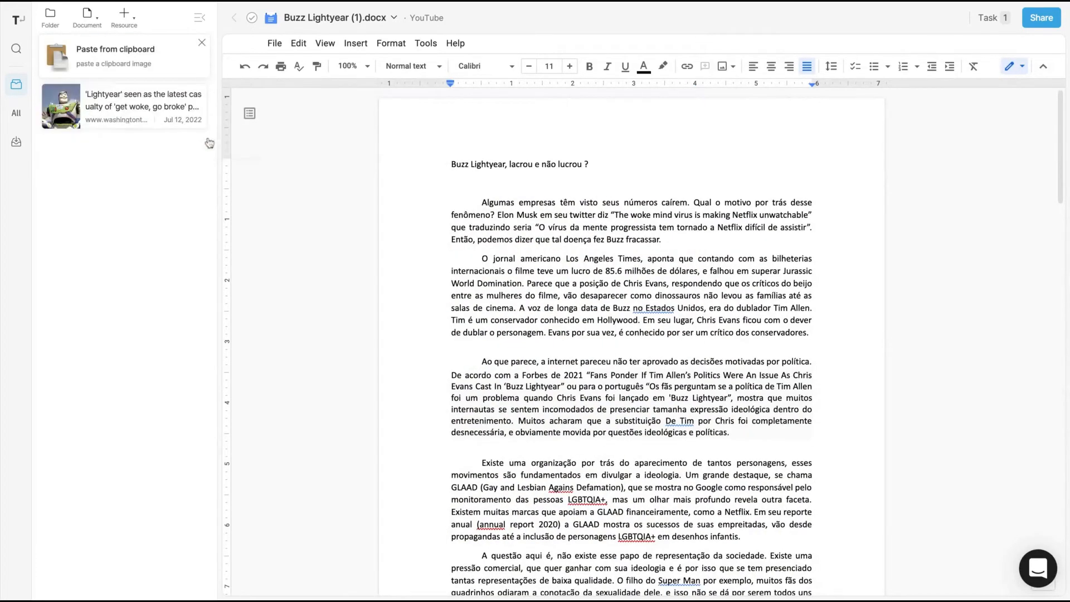
Add the Newsweek Tim Allen 'Lightyear' article URL as a resource and open it in Read mode
left_click(124, 13)
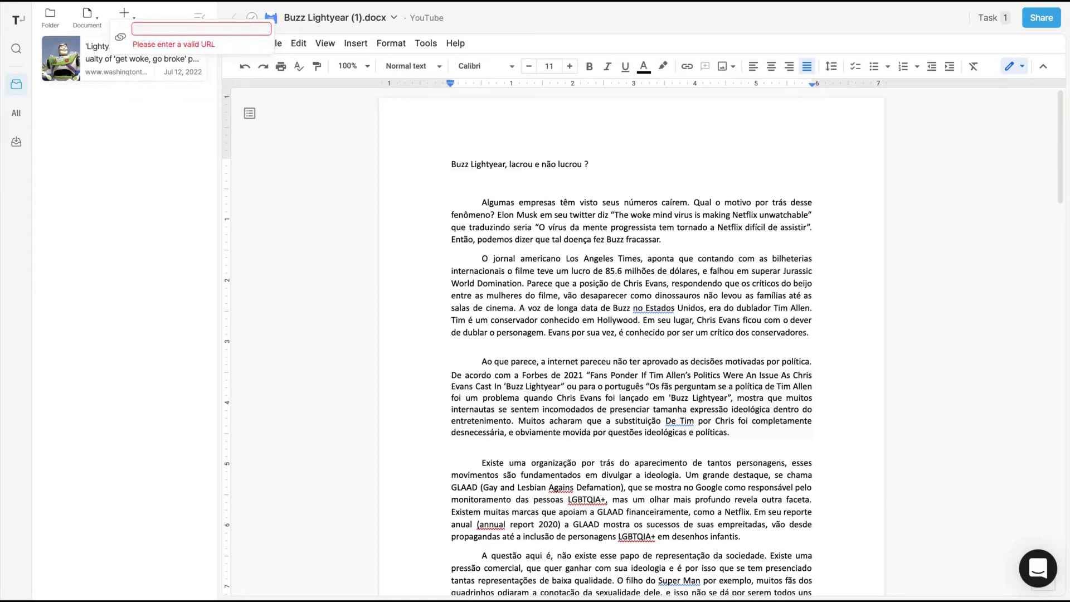
type("foundering-woke-debate-1721064")
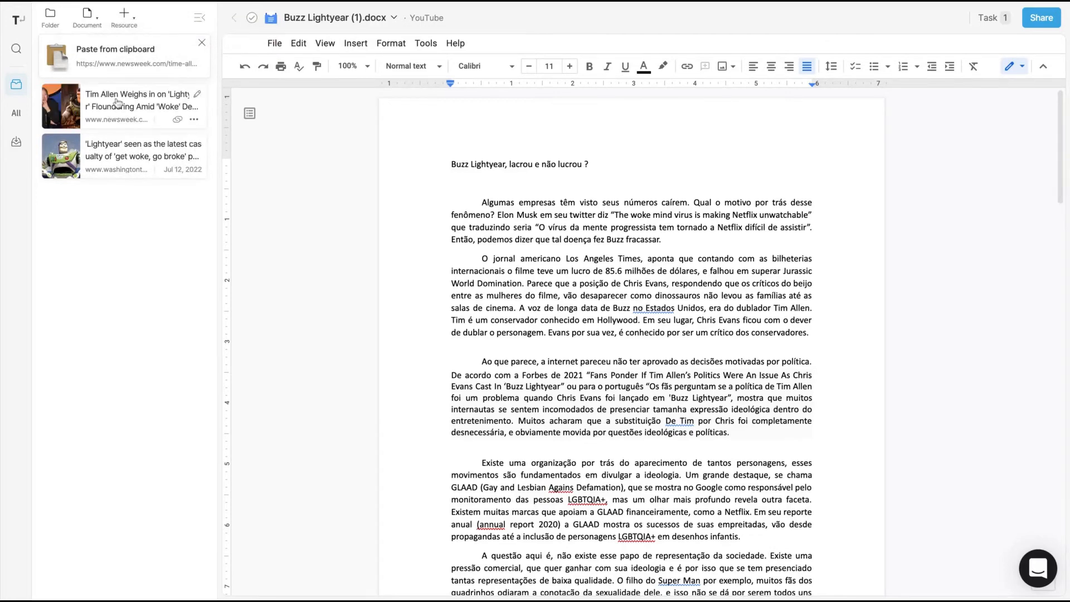
left_click(122, 106)
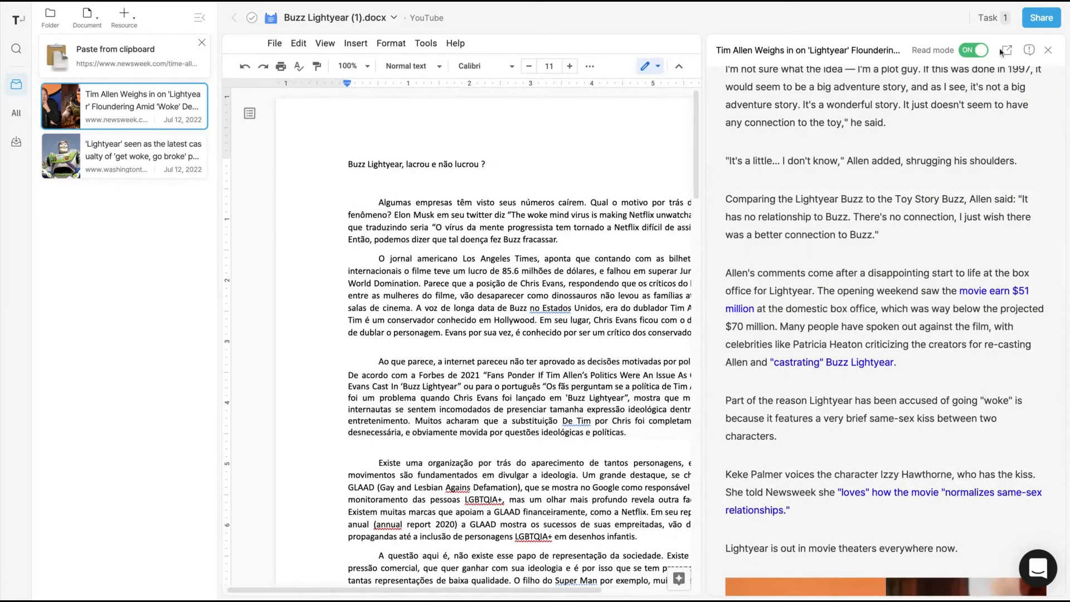
mouse_move(1007, 49)
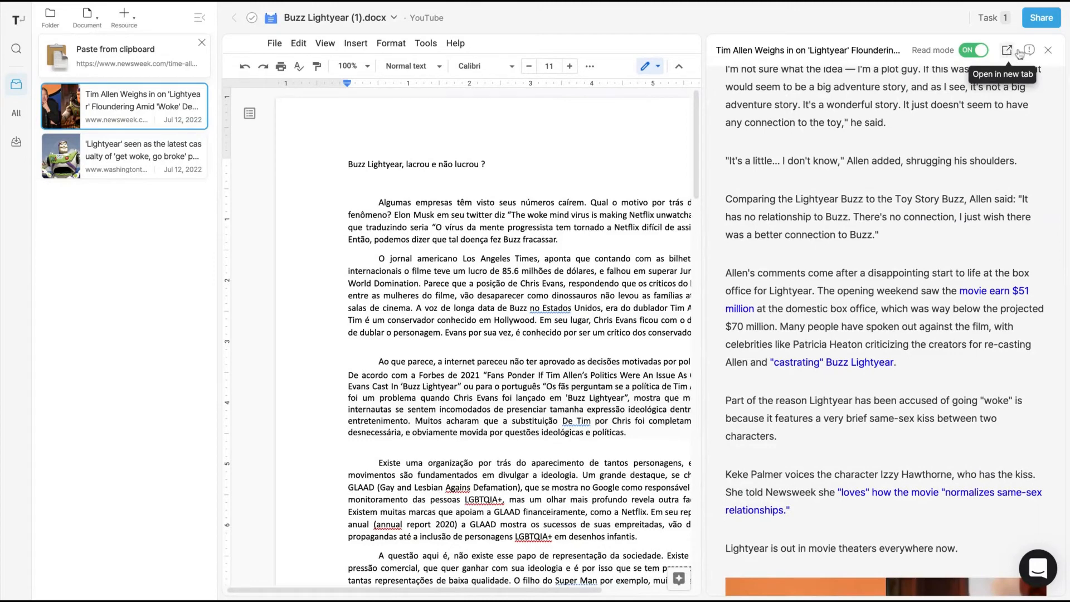
mouse_move(806, 277)
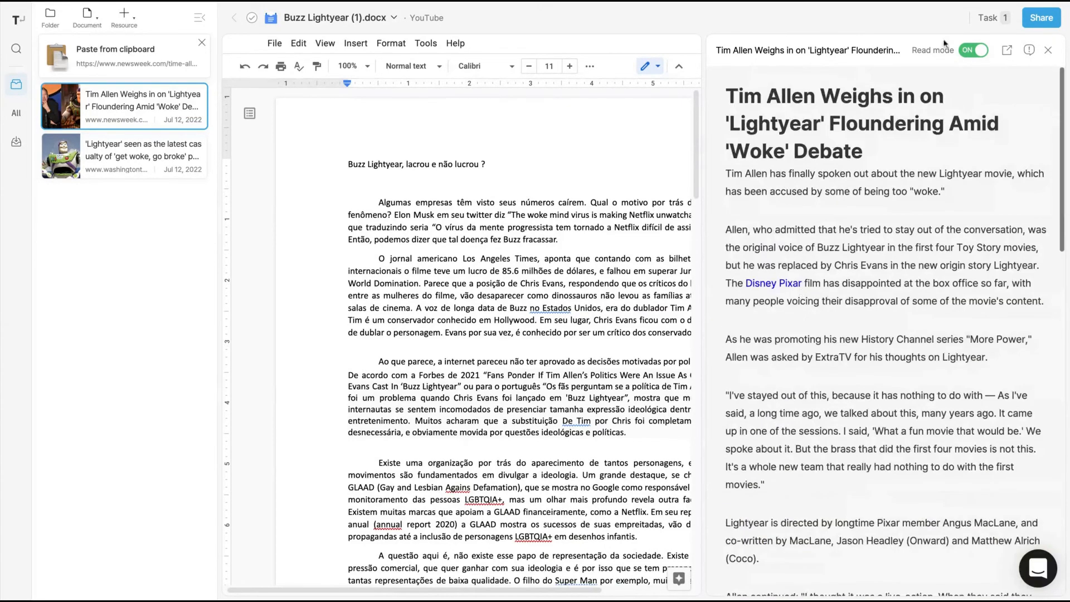
Open the Buzz Lightyear doc's sharing settings and toggle Share to web on, then off
left_click(1040, 18)
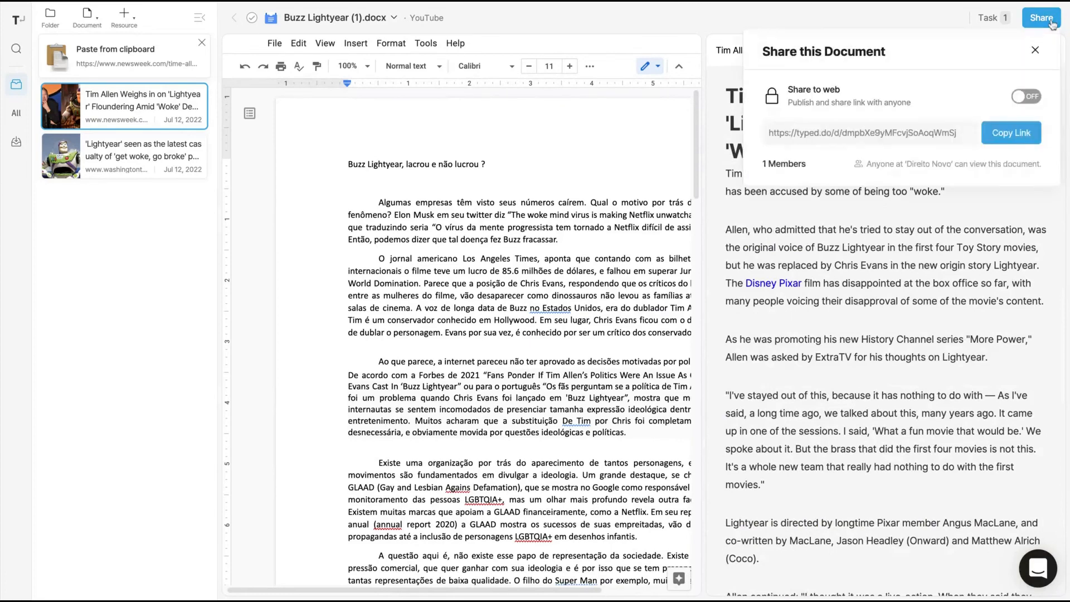
mouse_move(1011, 132)
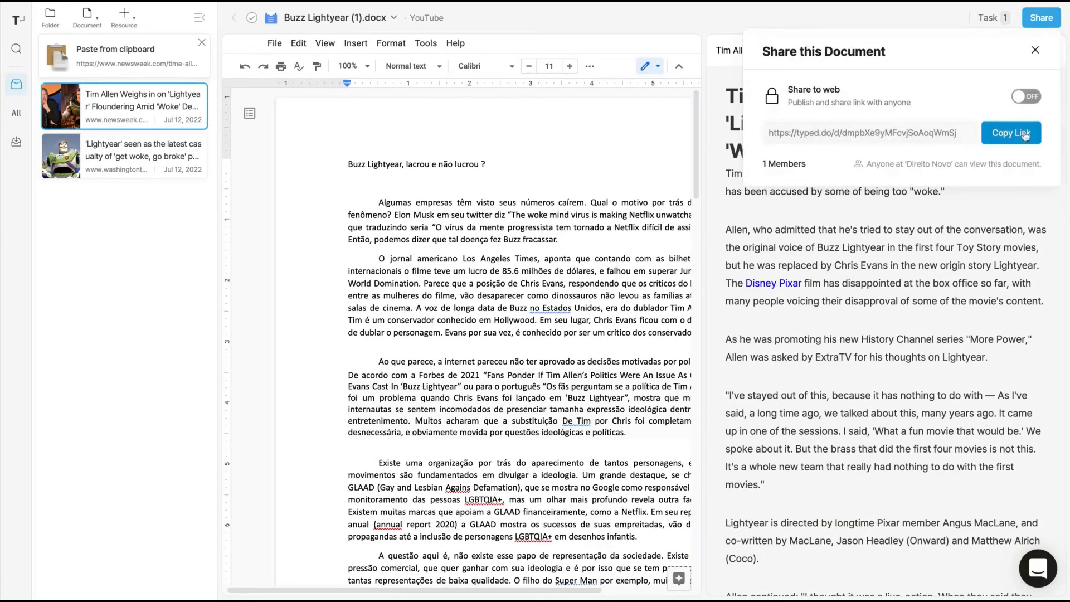
left_click(1027, 95)
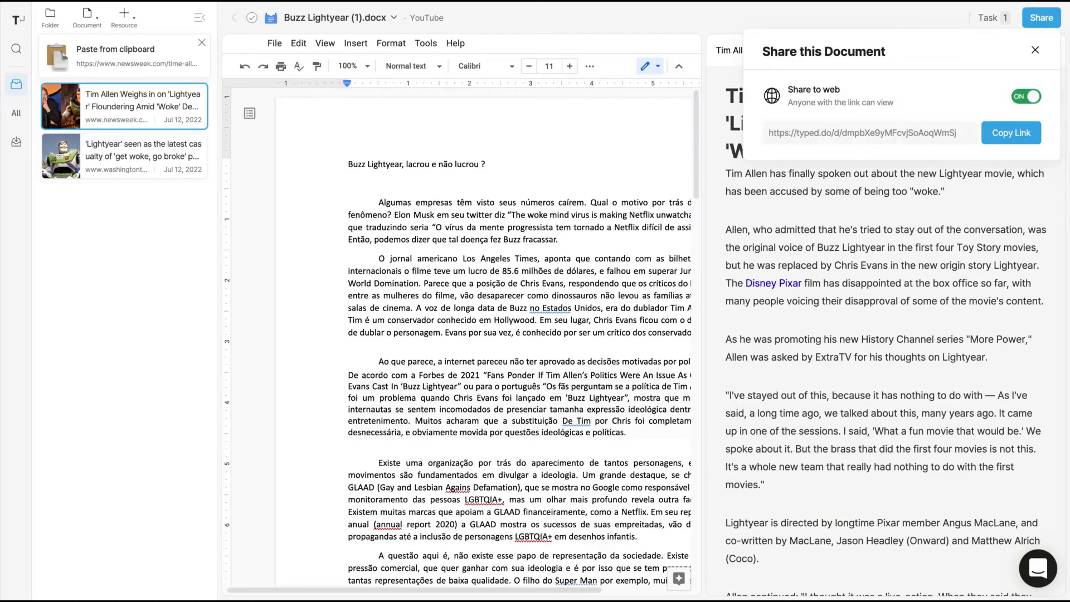
left_click(1026, 96)
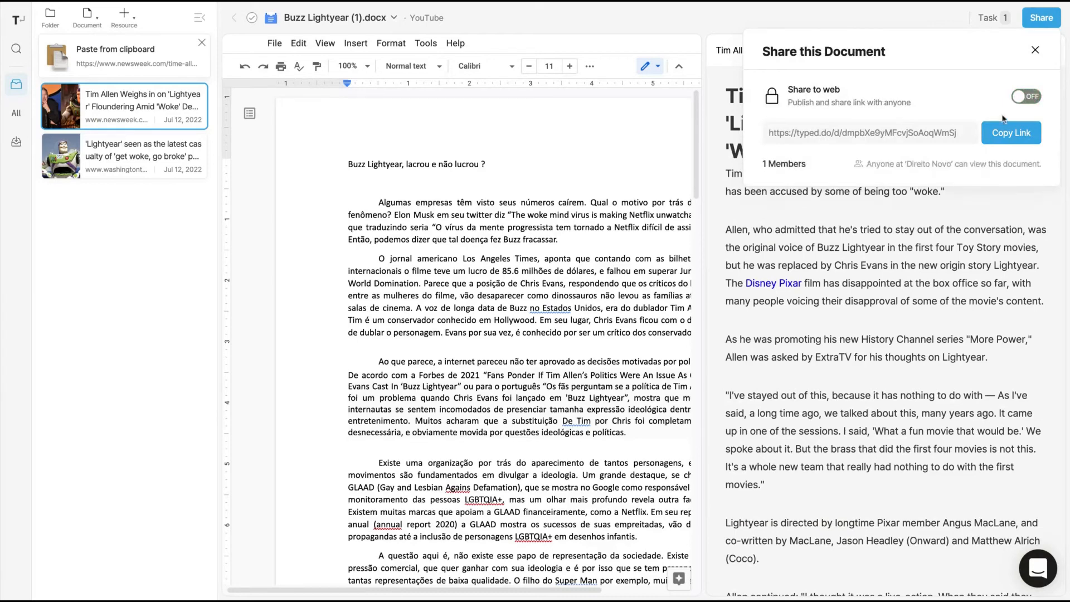
mouse_move(965, 152)
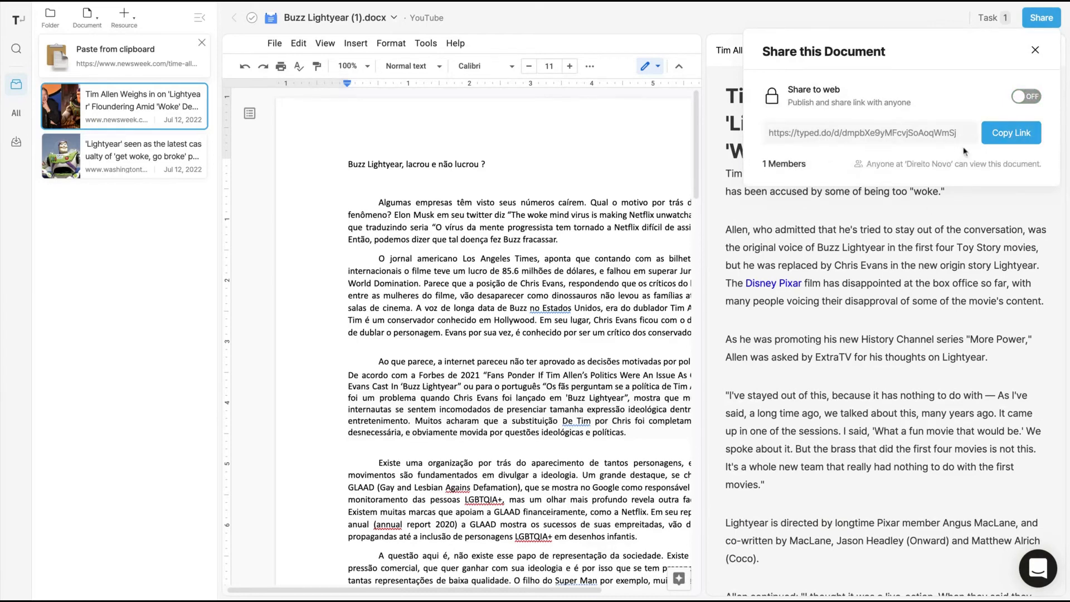
mouse_move(904, 276)
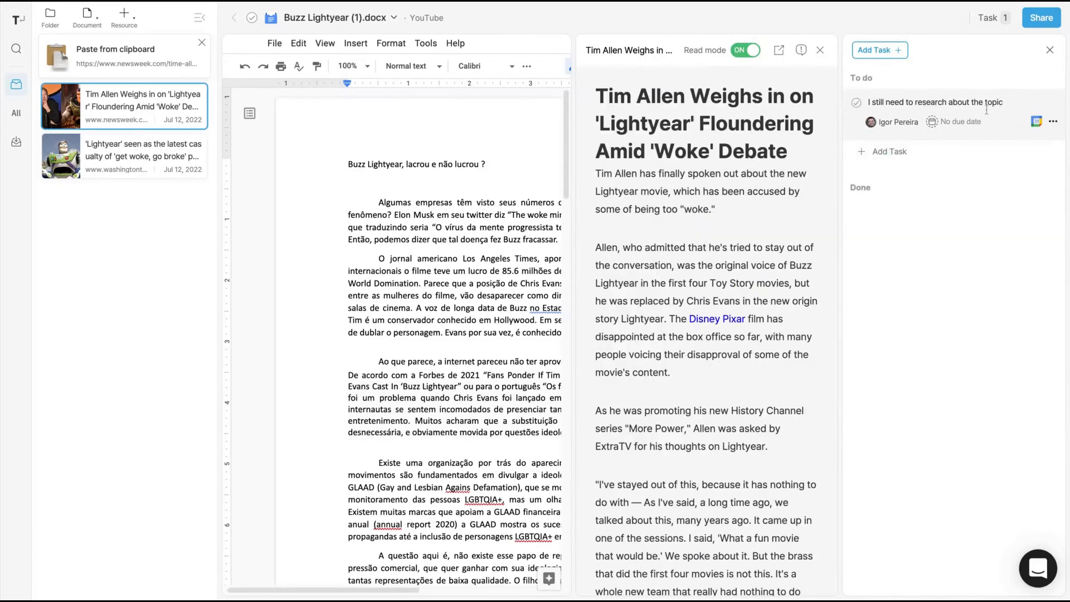
mouse_move(1037, 121)
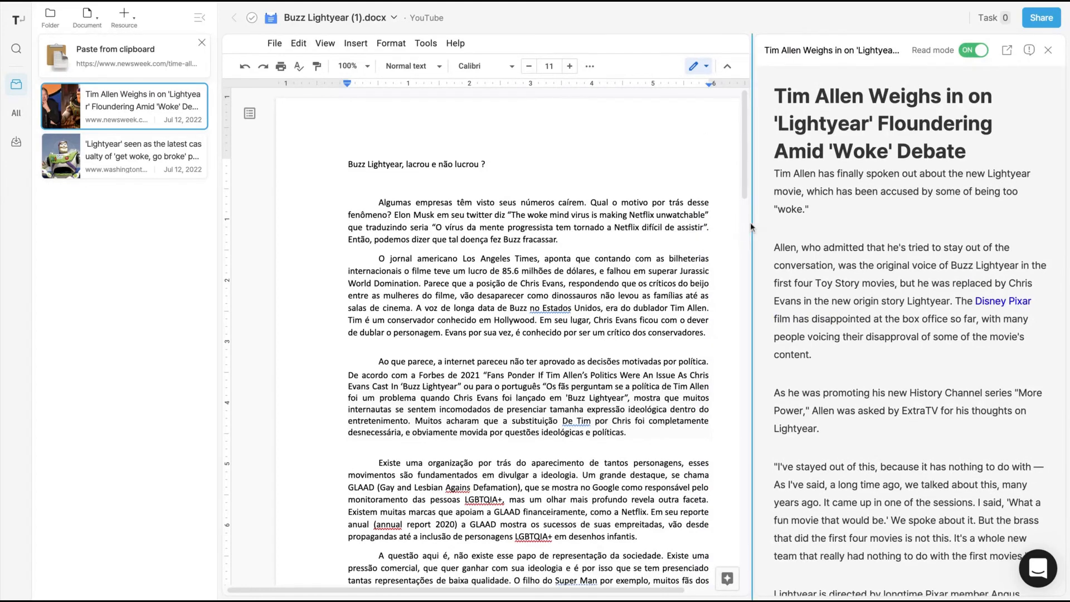
mouse_move(751, 227)
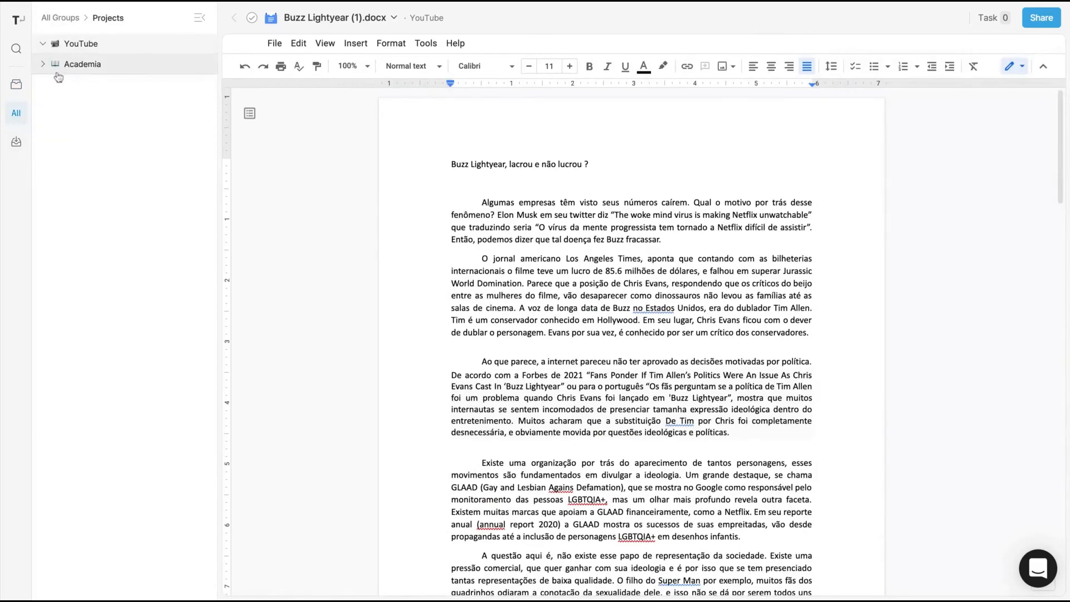
From My Home, start a new Google Docs document and pick its project
left_click(234, 18)
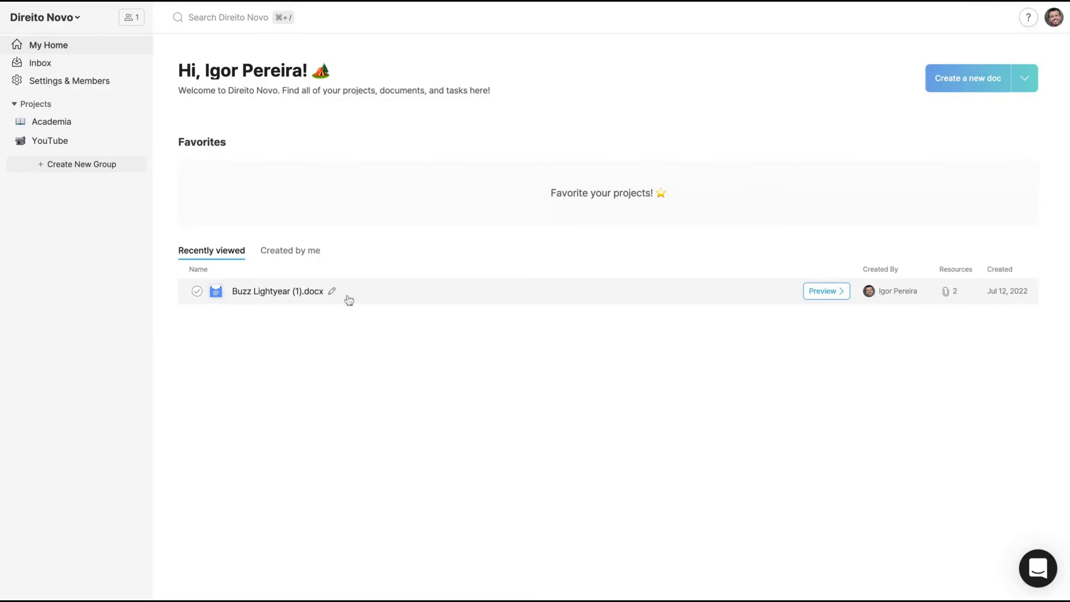
mouse_move(936, 301)
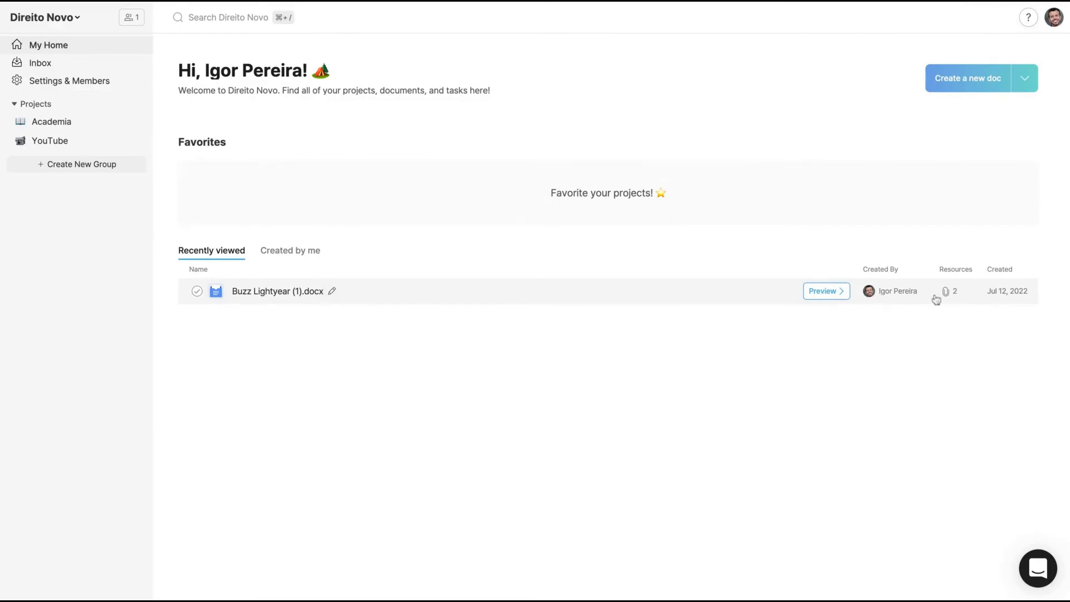
left_click(1024, 78)
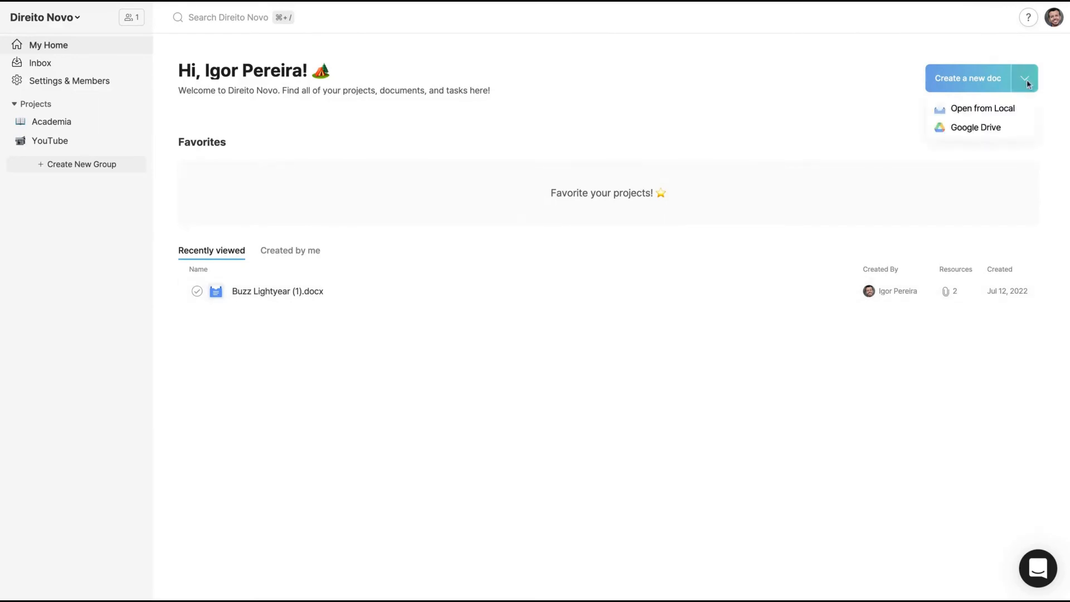
left_click(976, 127)
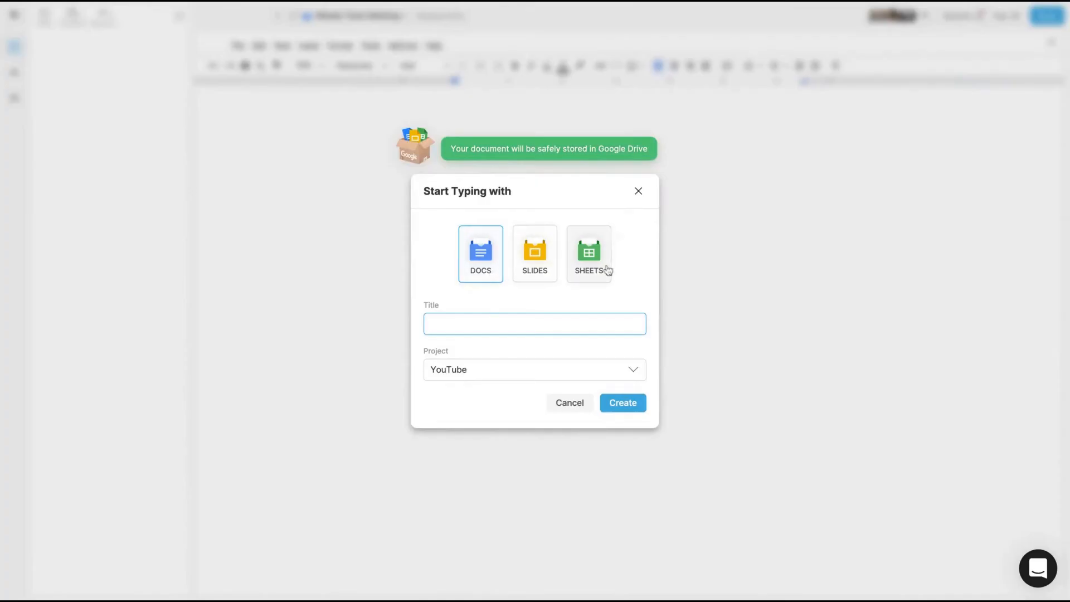
left_click(534, 369)
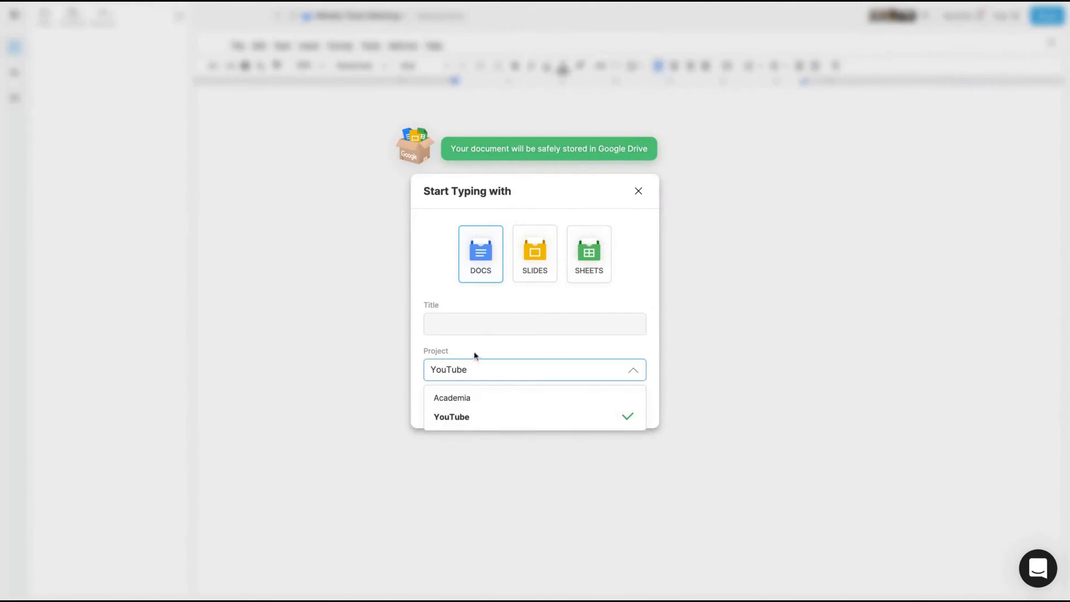
mouse_move(449, 454)
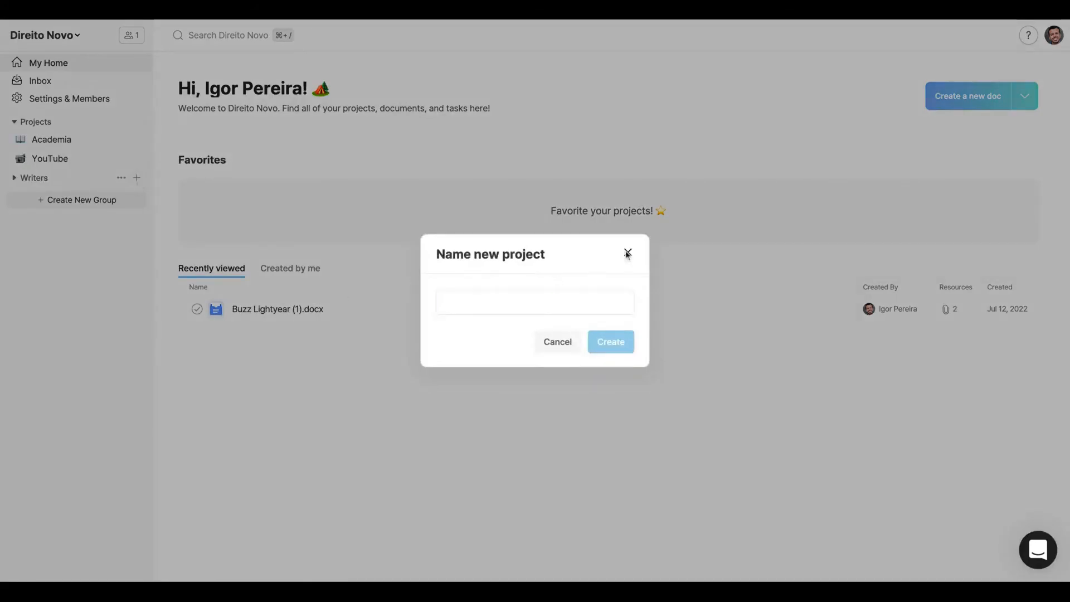
Dismiss the Name new project dialog
left_click(627, 253)
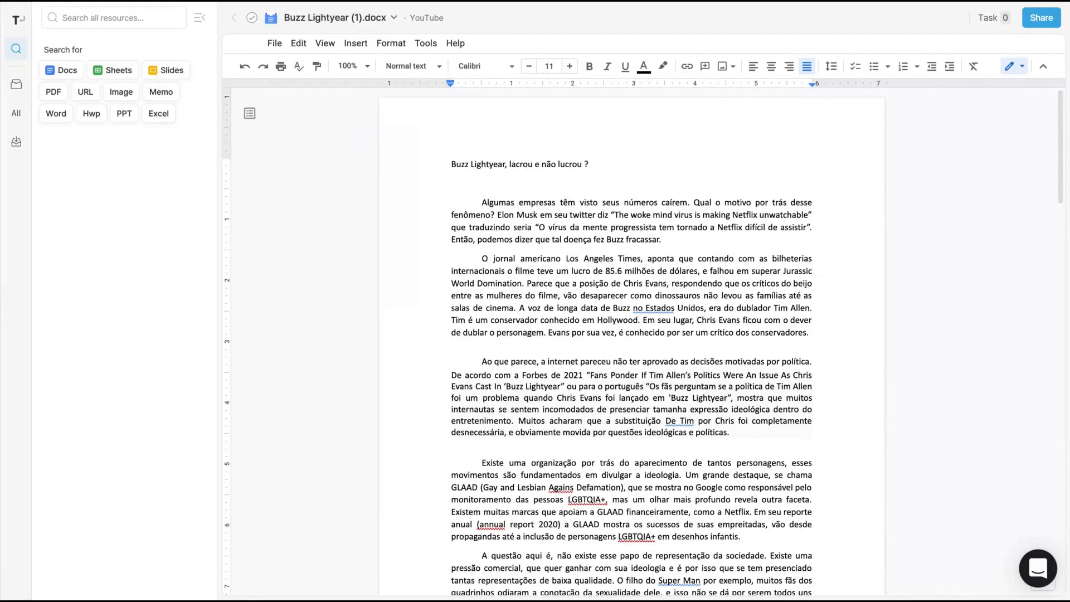
mouse_move(15, 31)
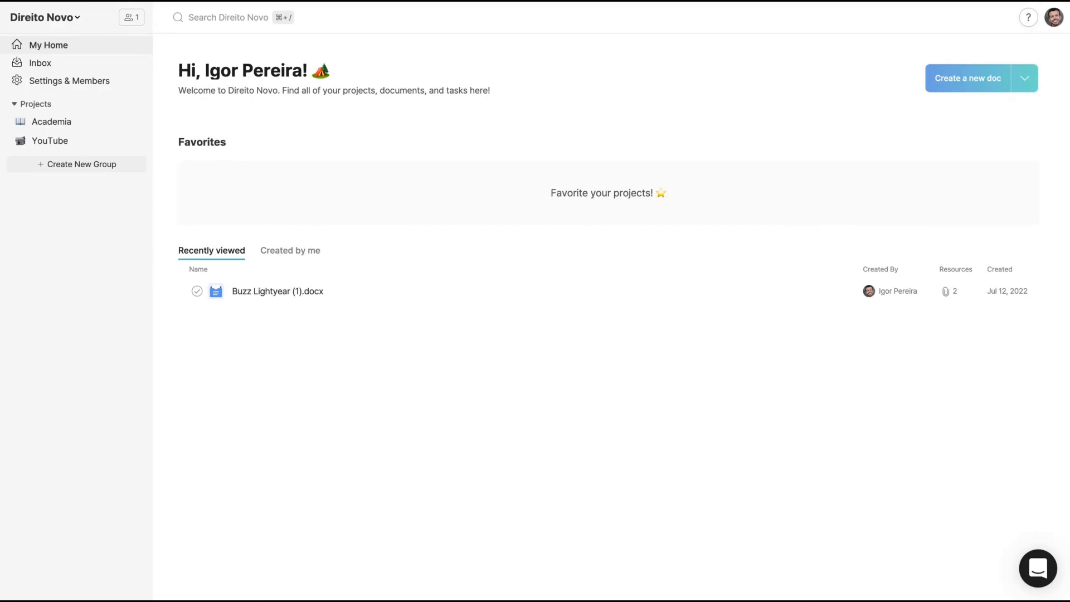
mouse_move(688, 137)
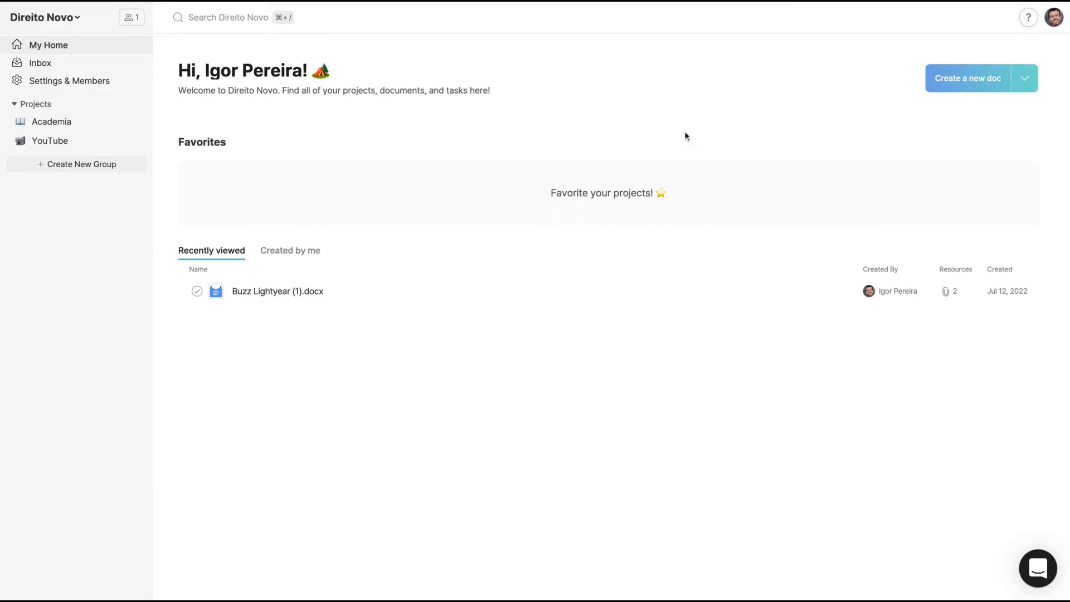
mouse_move(629, 6)
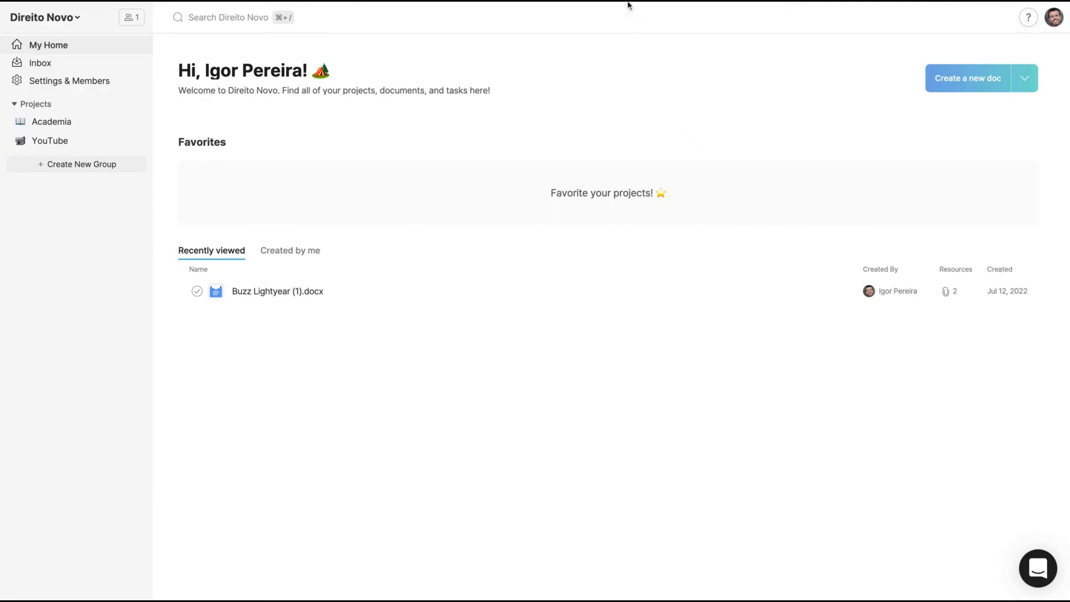